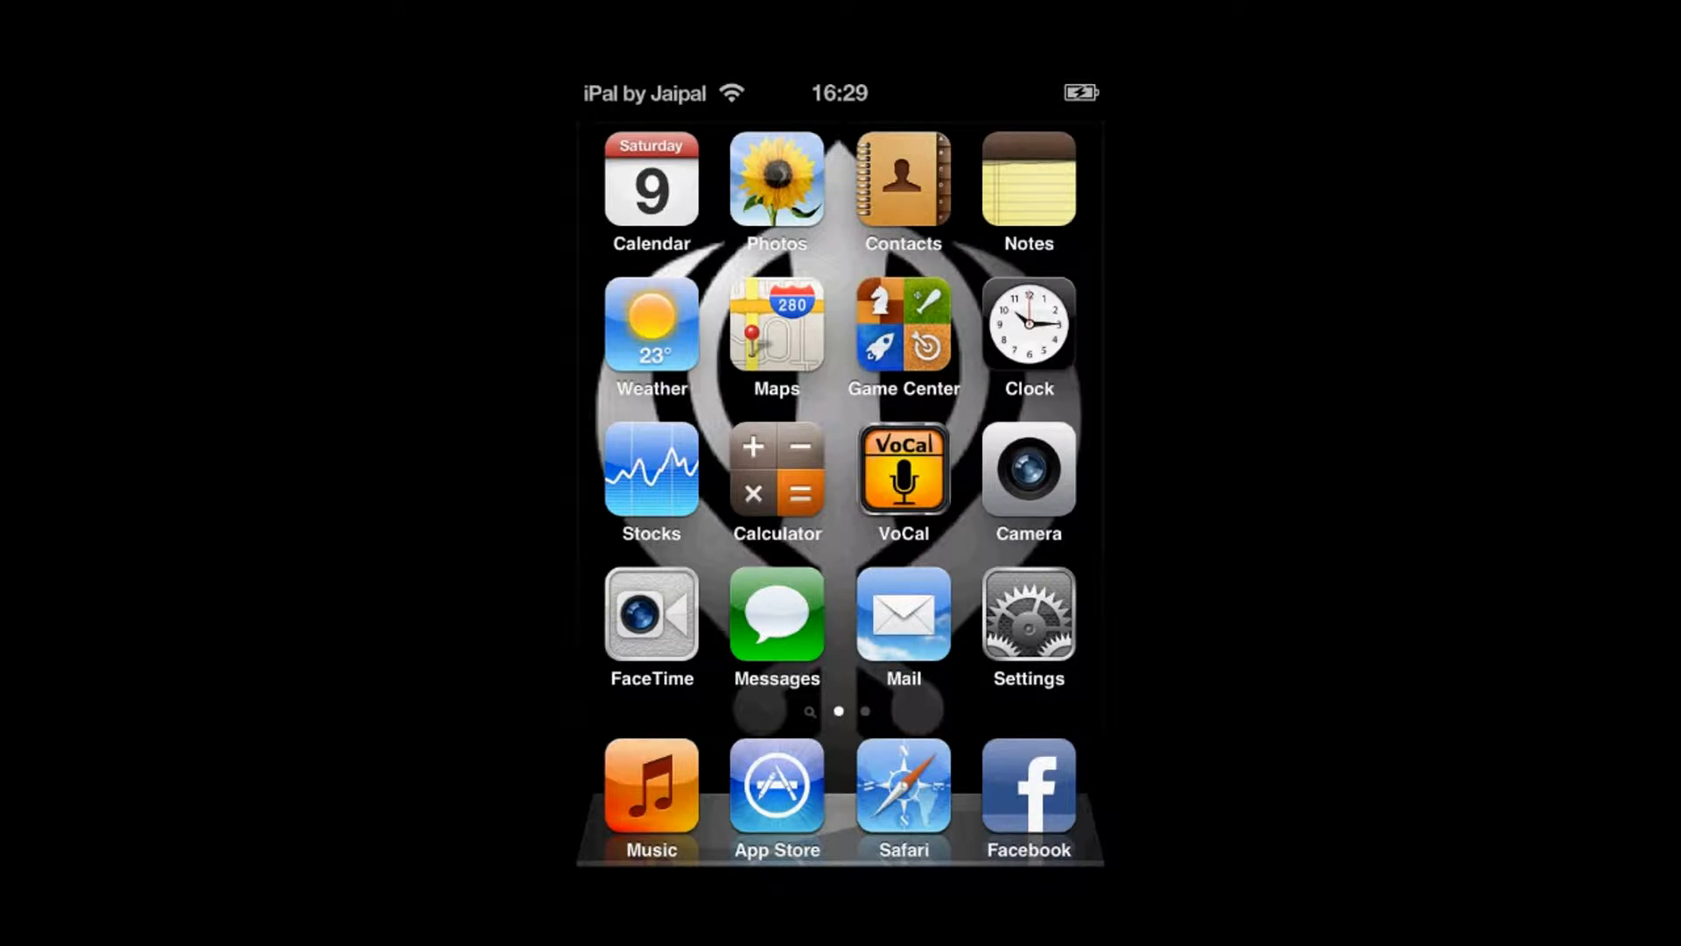
- Swipe to the second home screen page with the Games, News and Jailbreak Stuff folders
{"action": "scroll", "scroll_direction": "left", "scroll_amount": 3}
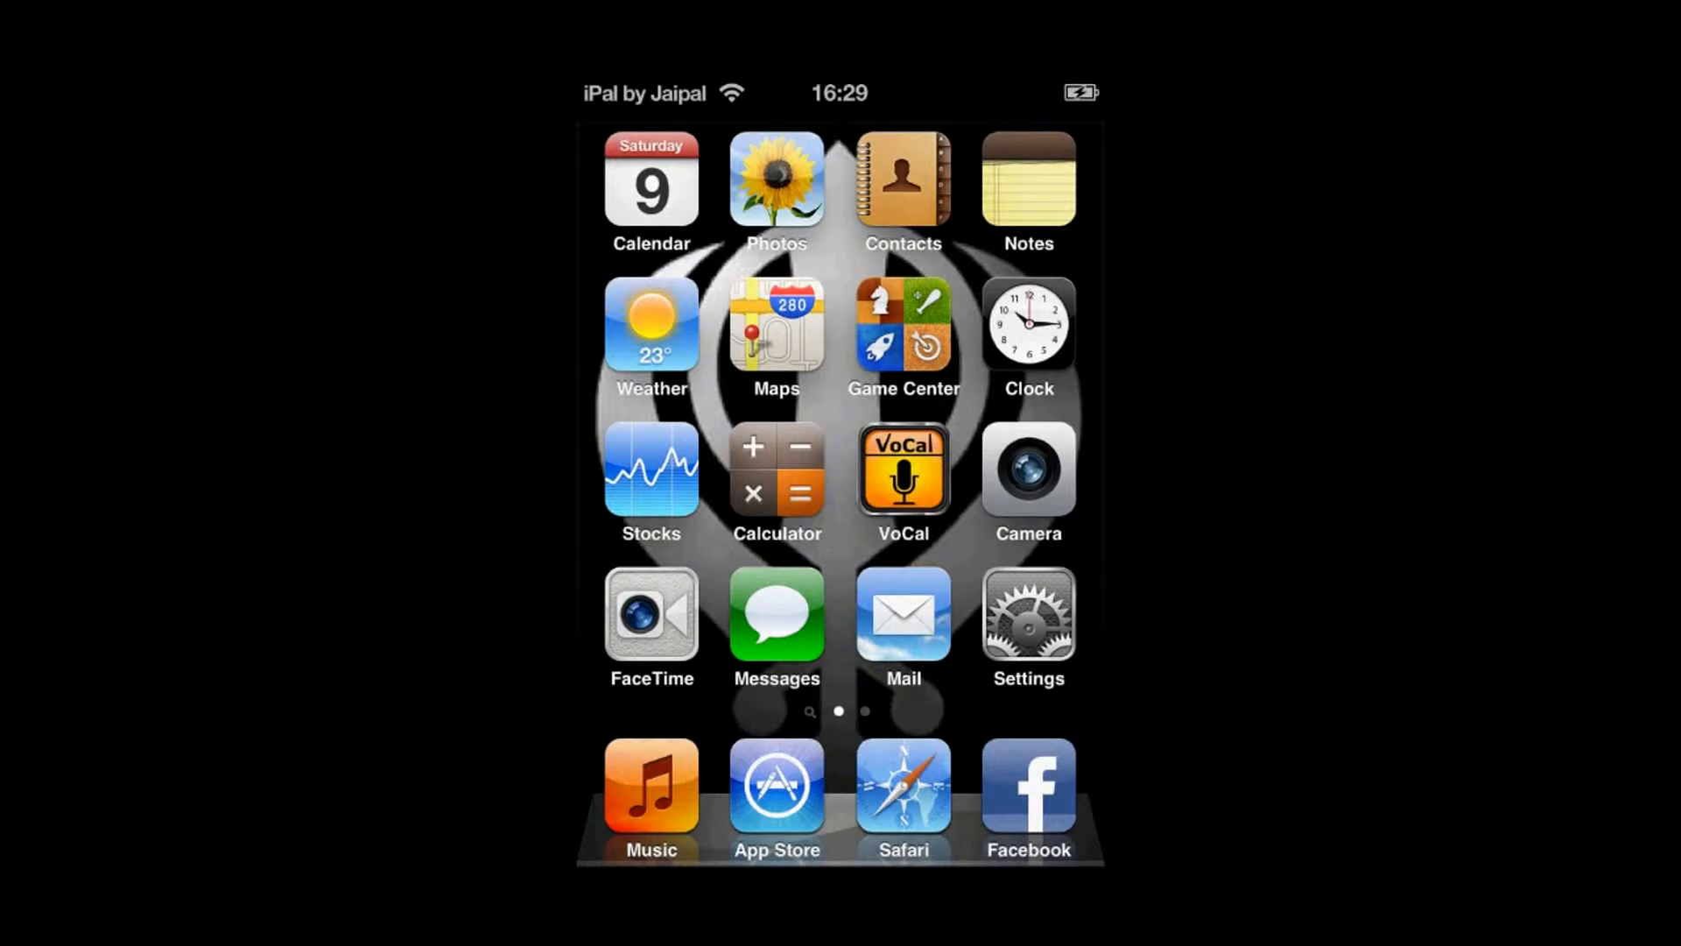
{"action": "scroll", "scroll_direction": "left", "scroll_amount": 3}
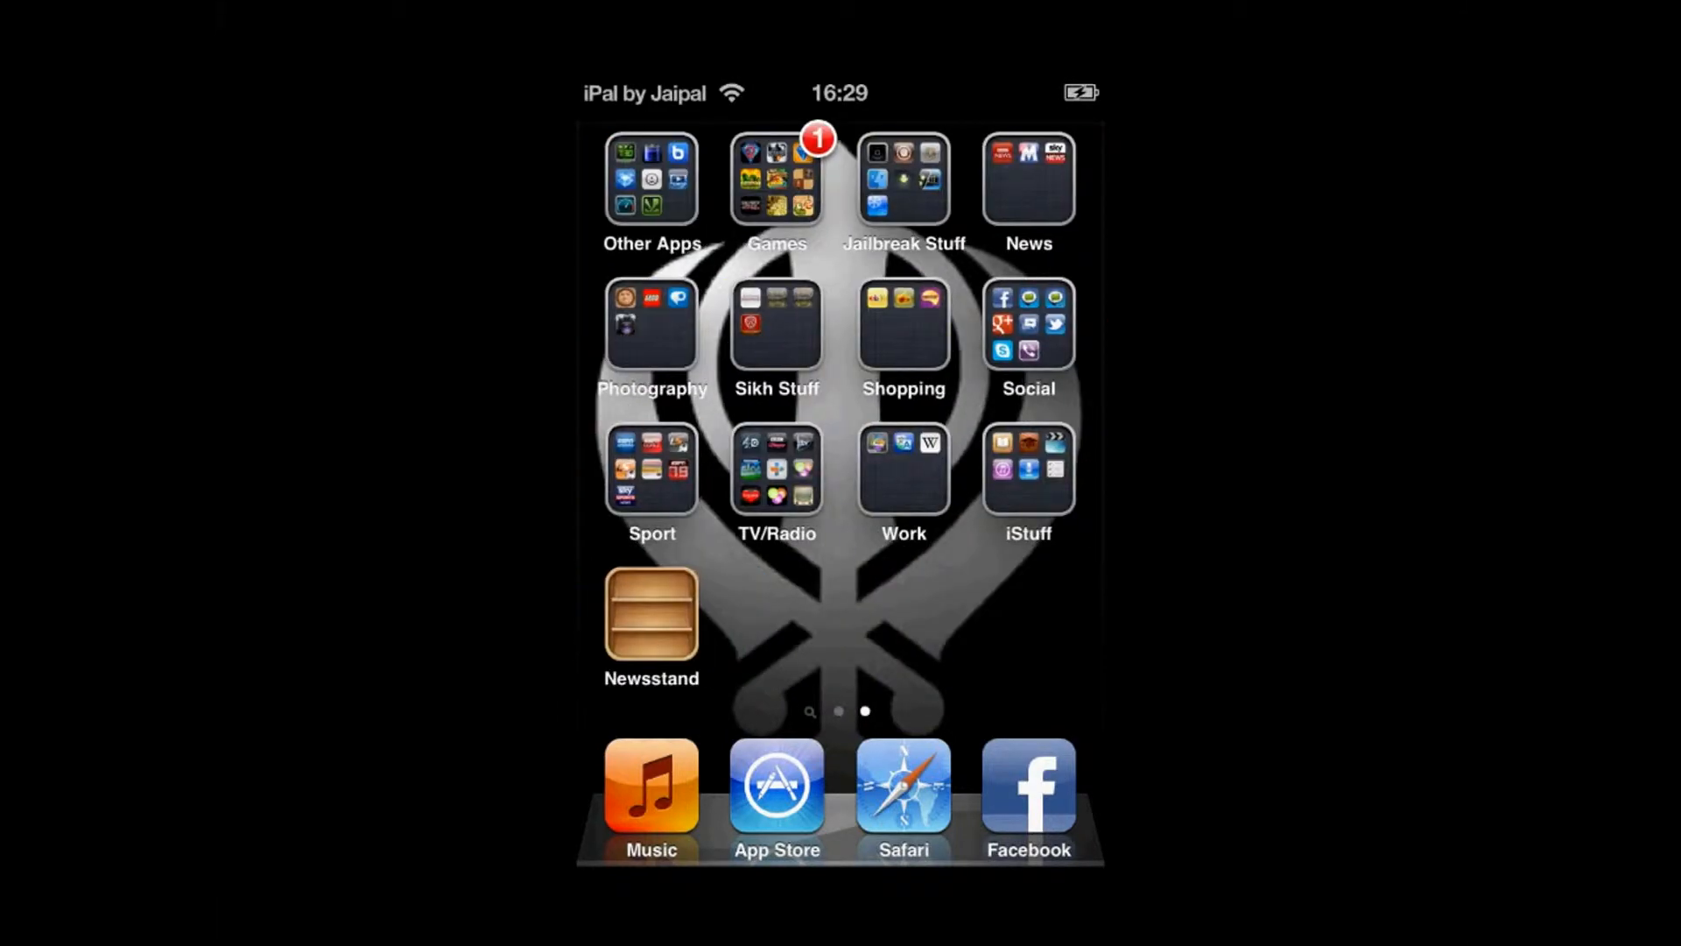
- Launch Cydia, go to Manage > Sources and put the sources list into editing mode
{"action": "left_click", "coordinate": [904, 178]}
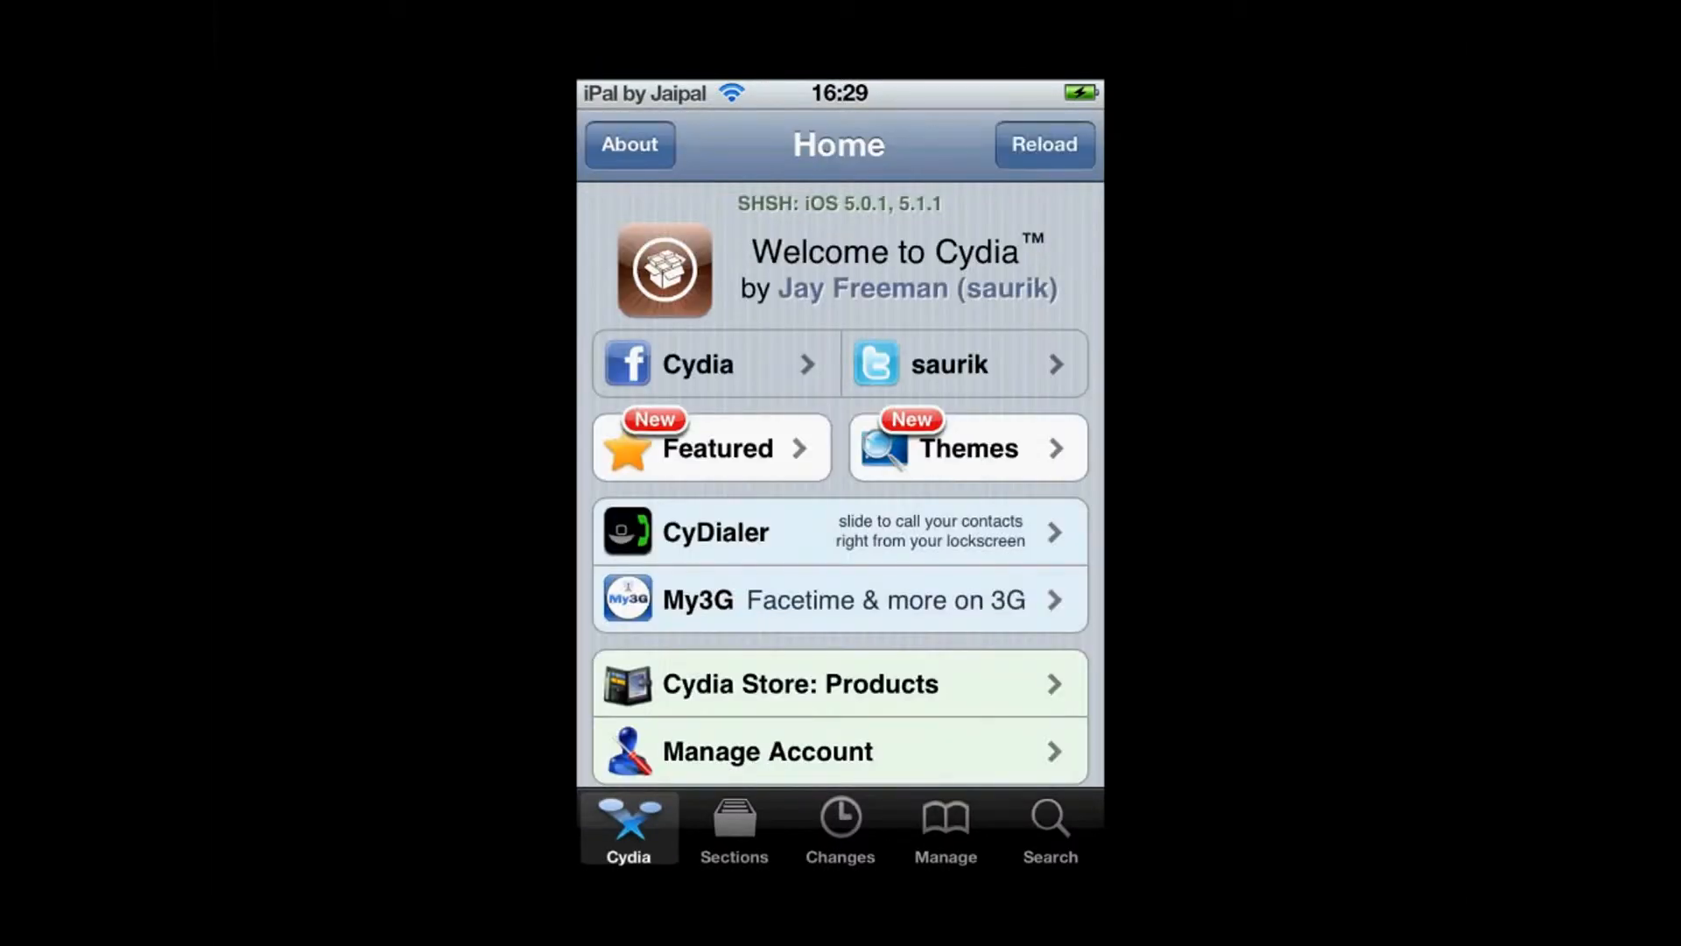
{"action": "left_click", "coordinate": [944, 829]}
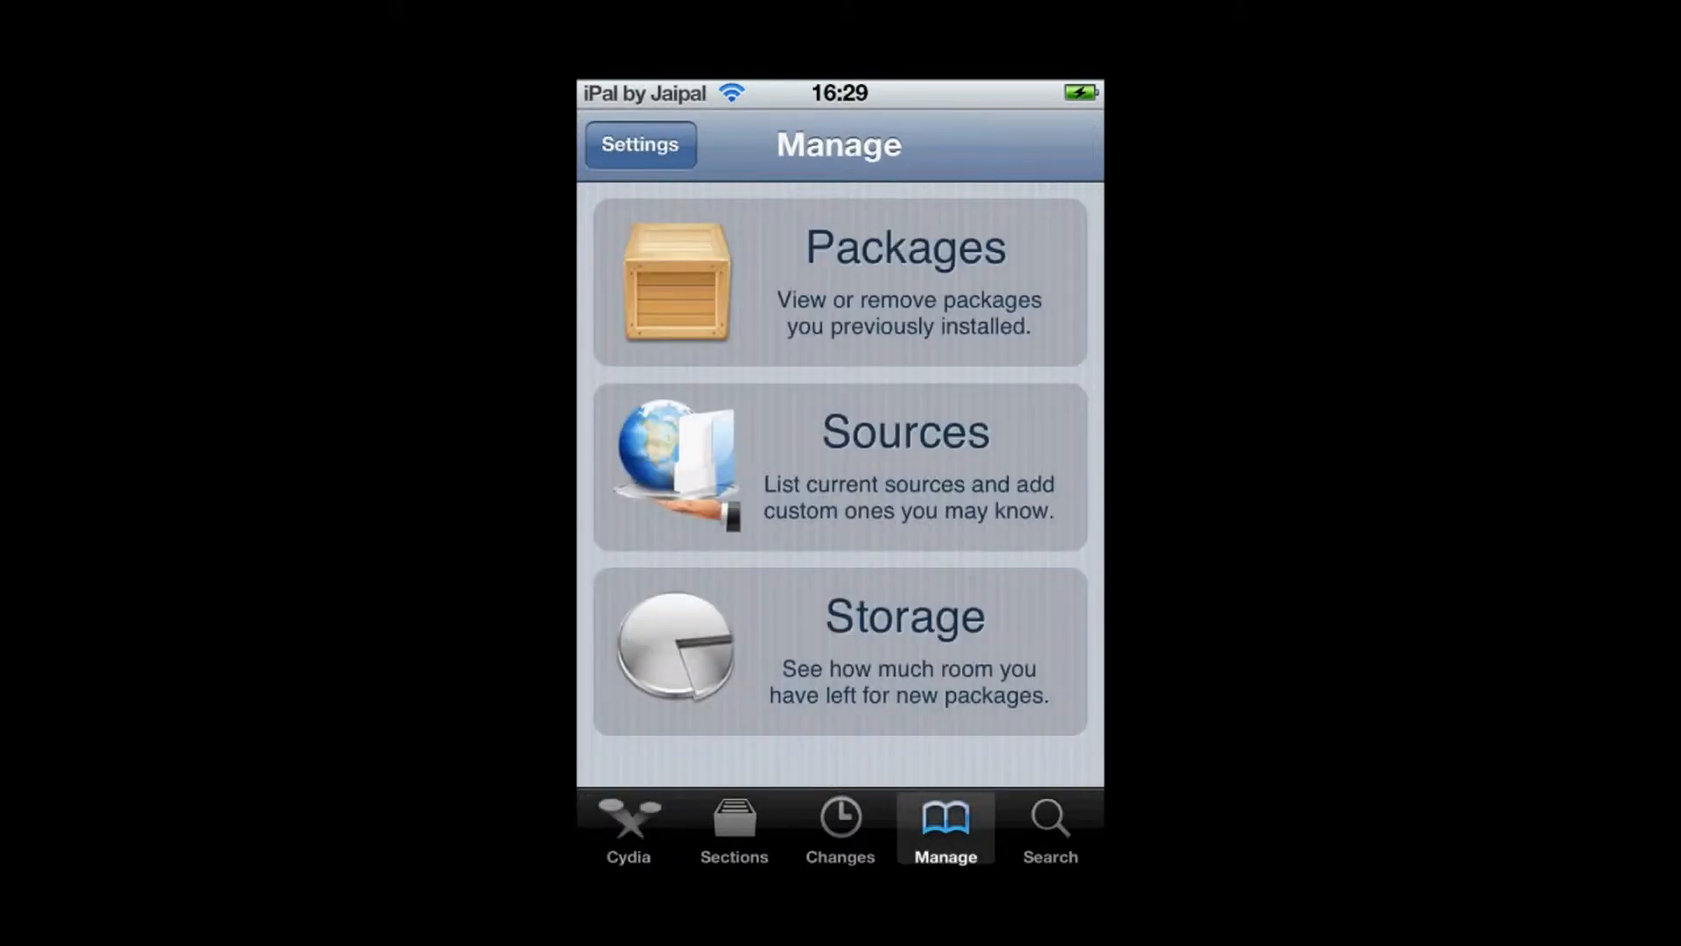
{"action": "left_click", "coordinate": [904, 470]}
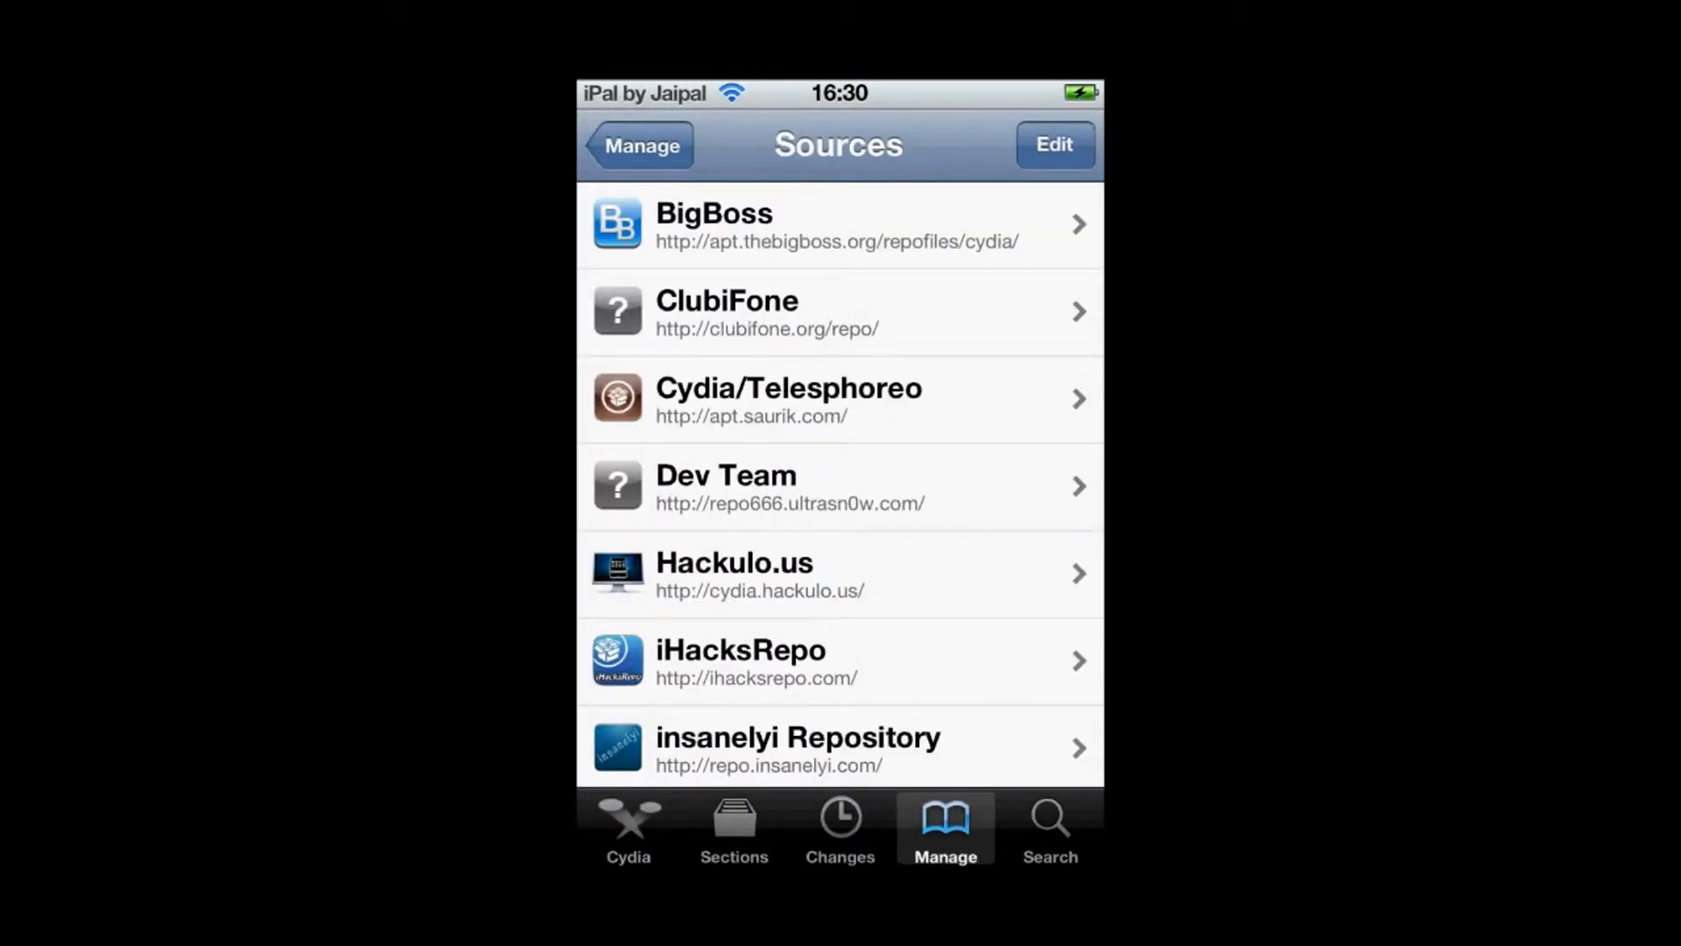
{"action": "left_click", "coordinate": [1052, 146]}
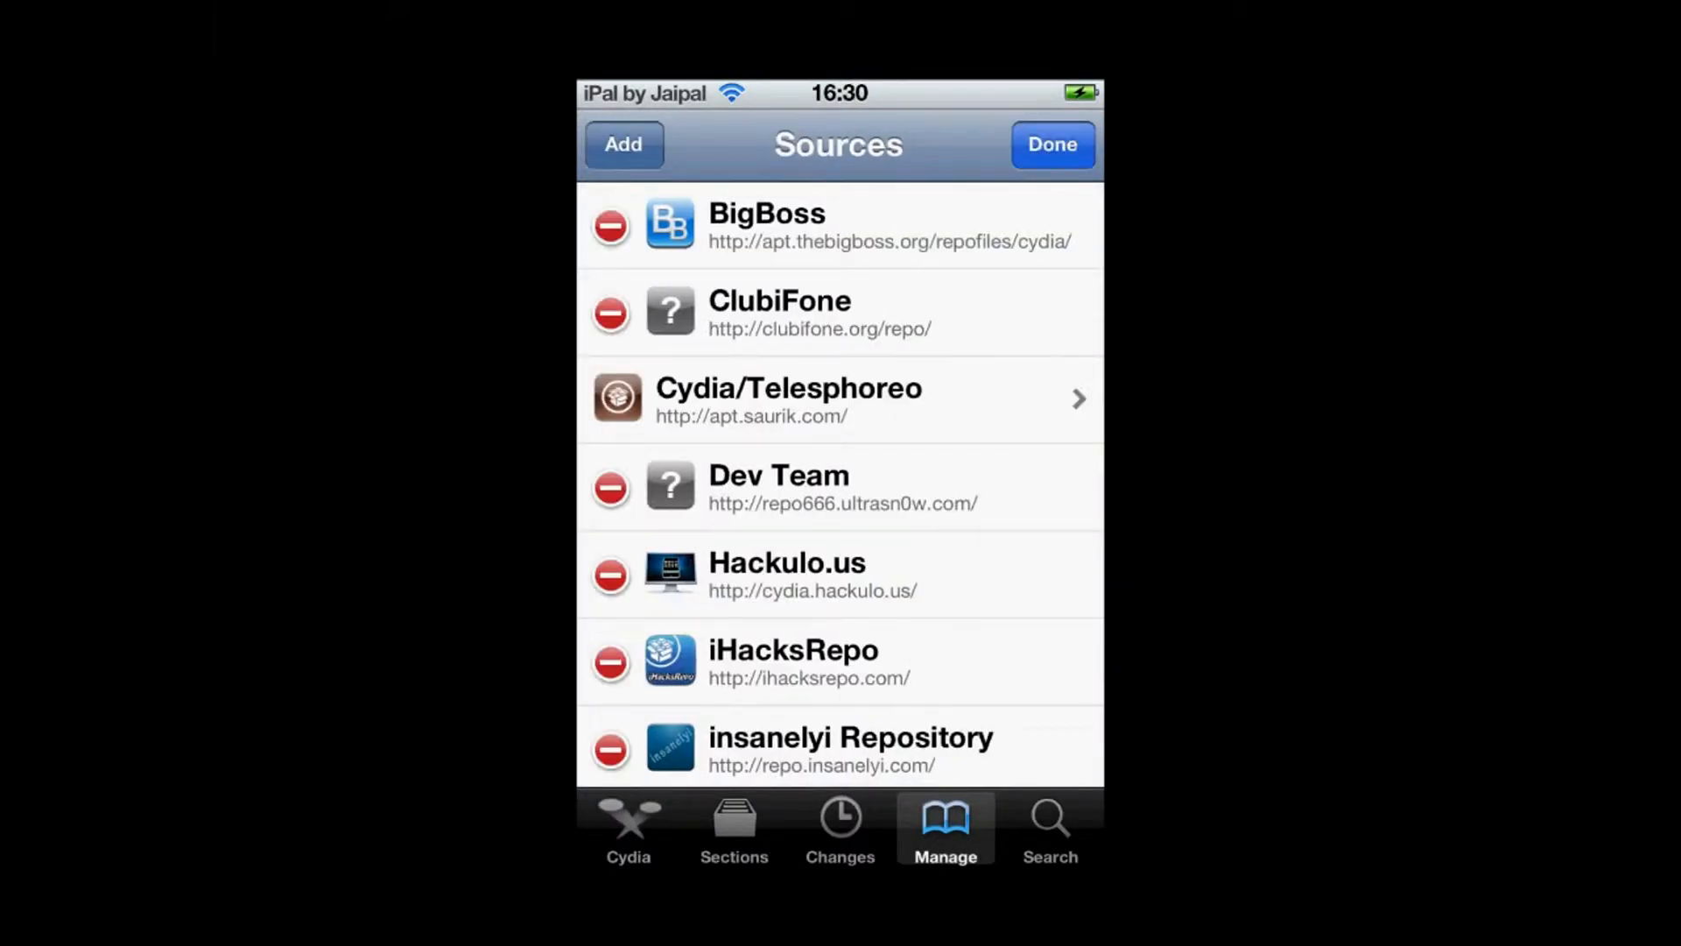
{"action": "left_click", "coordinate": [624, 144]}
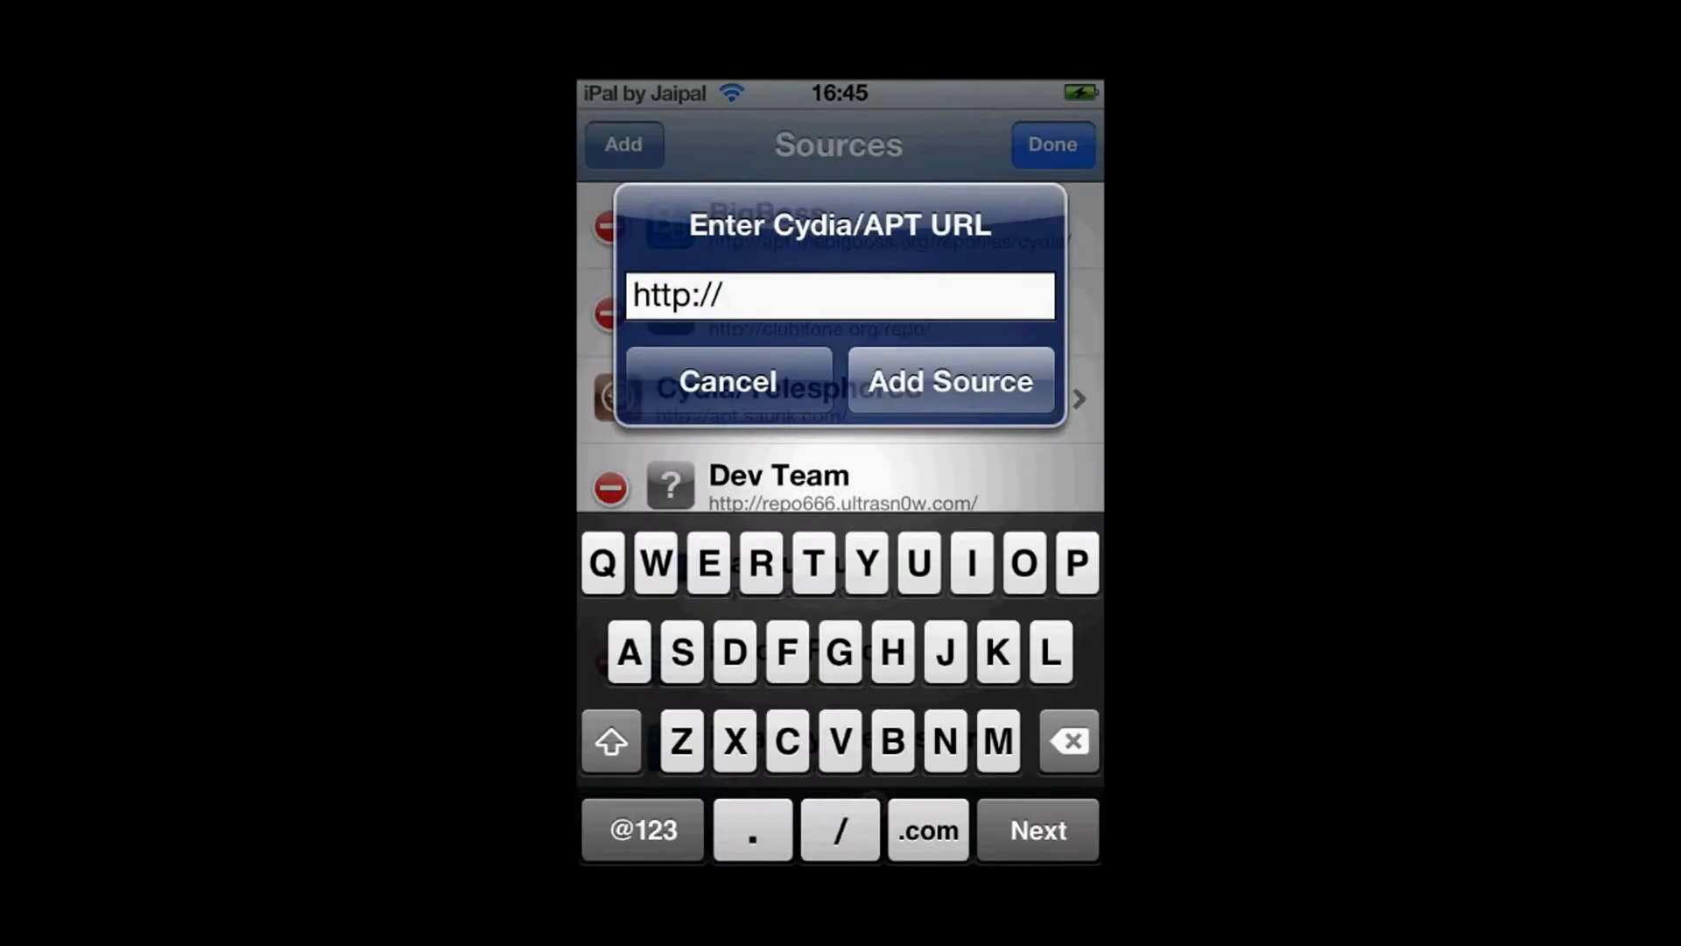
{"action": "type", "text": "repo.ins"}
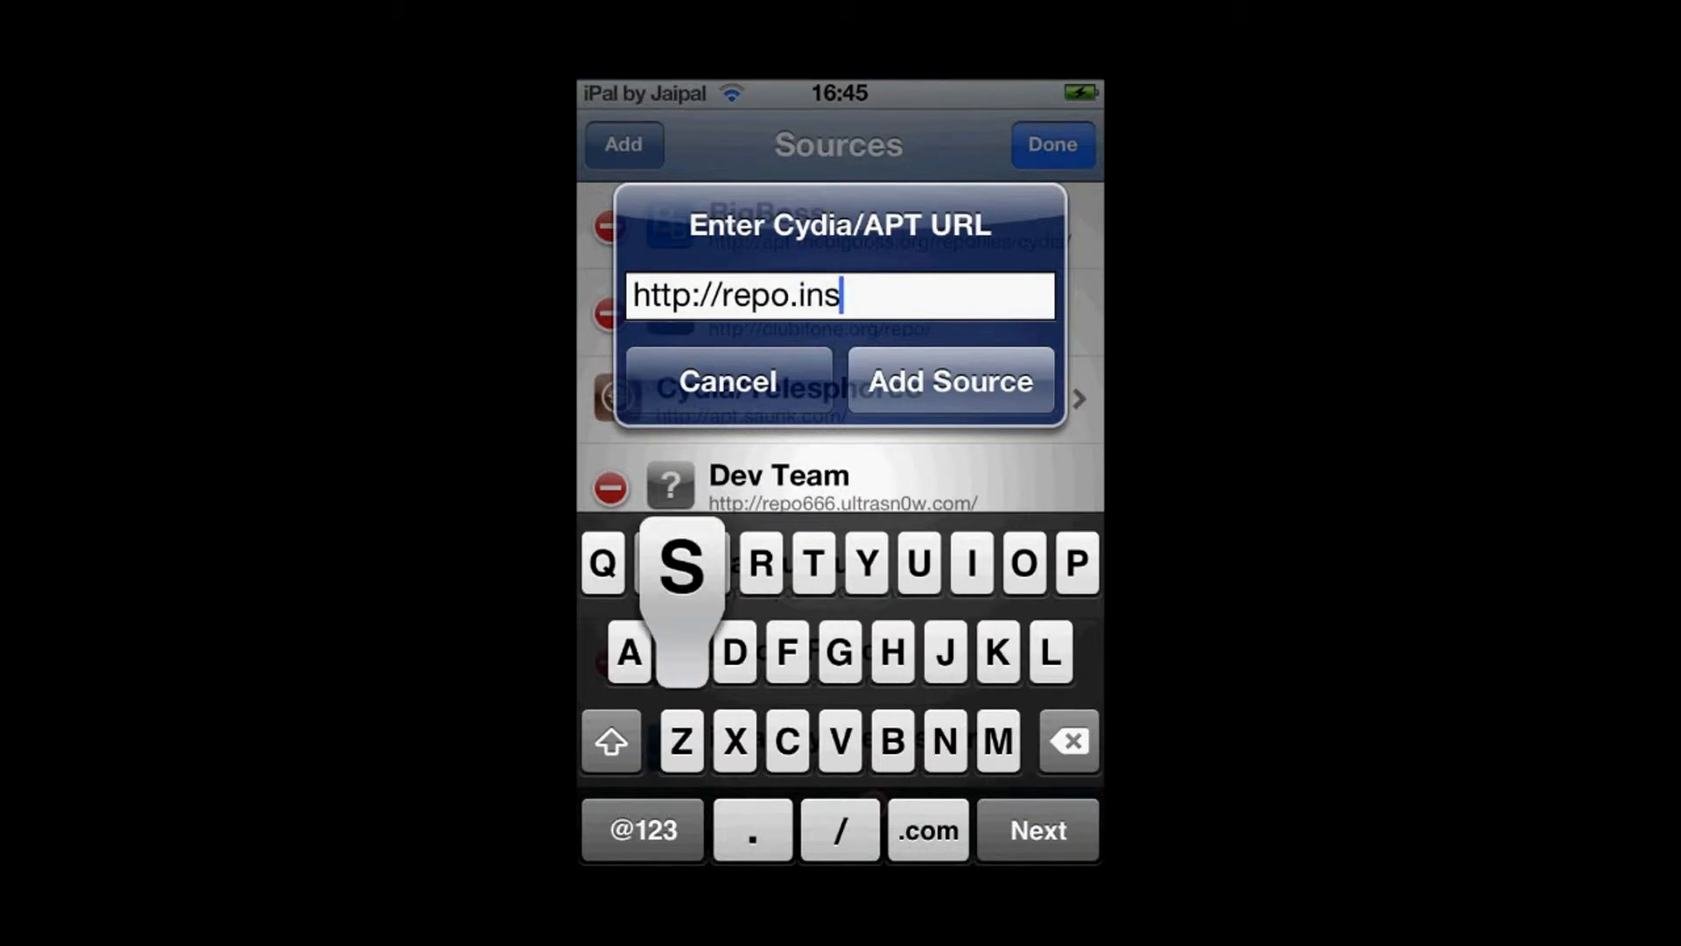
{"action": "type", "text": "anelyi"}
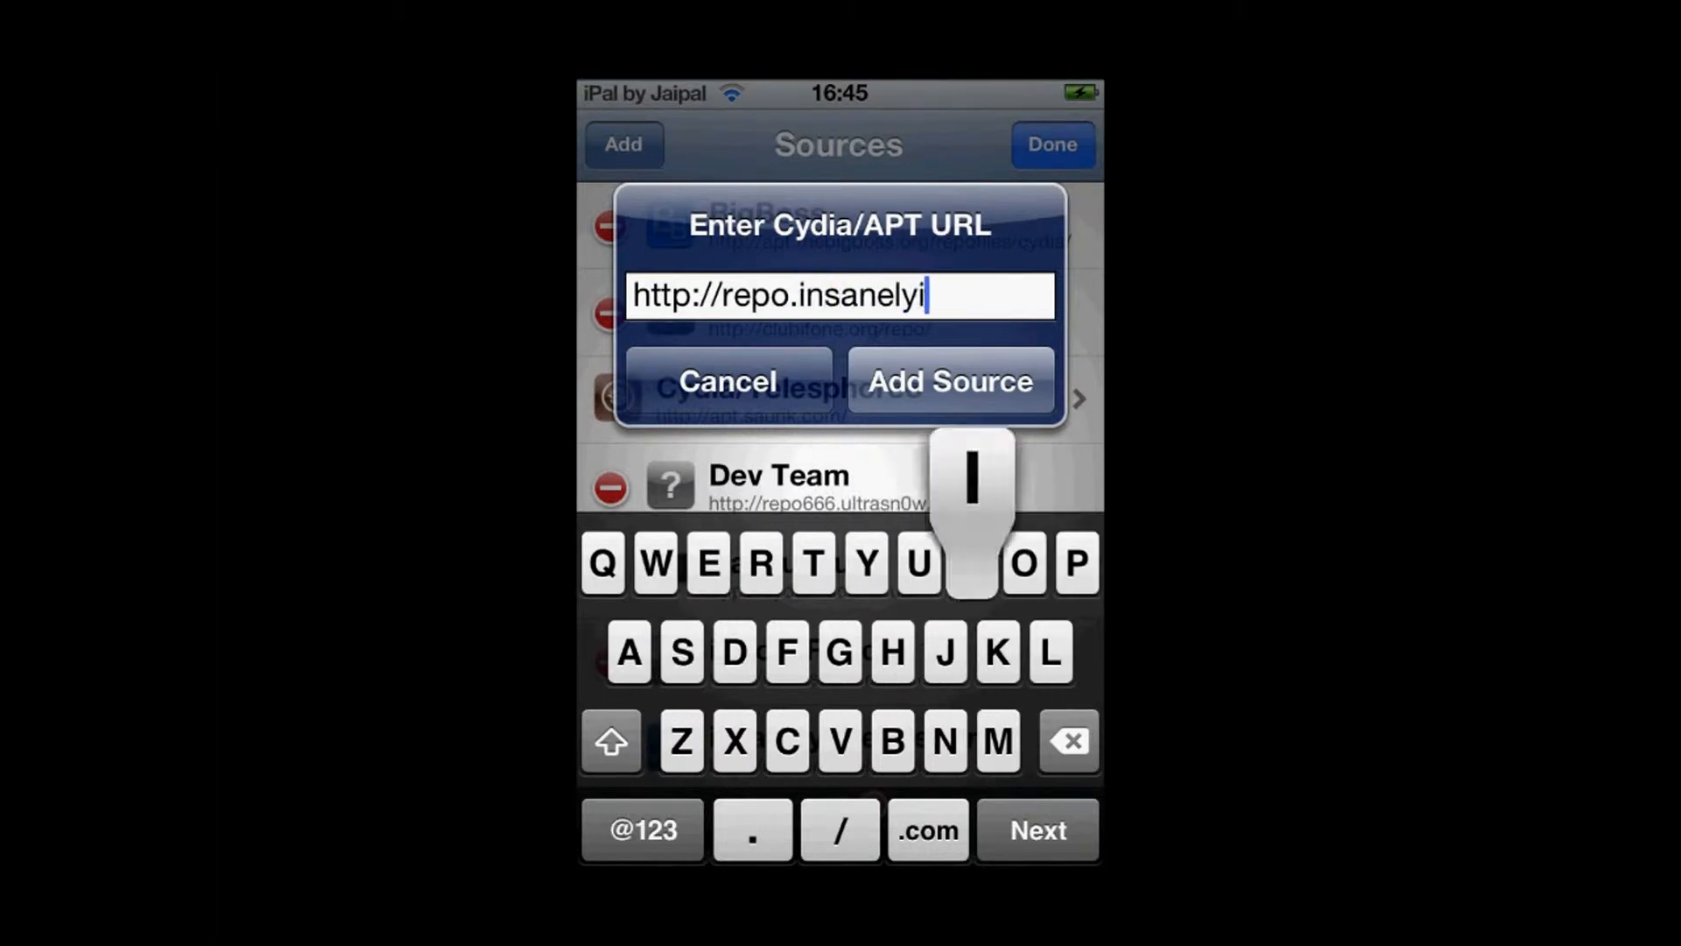
{"action": "left_click", "coordinate": [927, 830]}
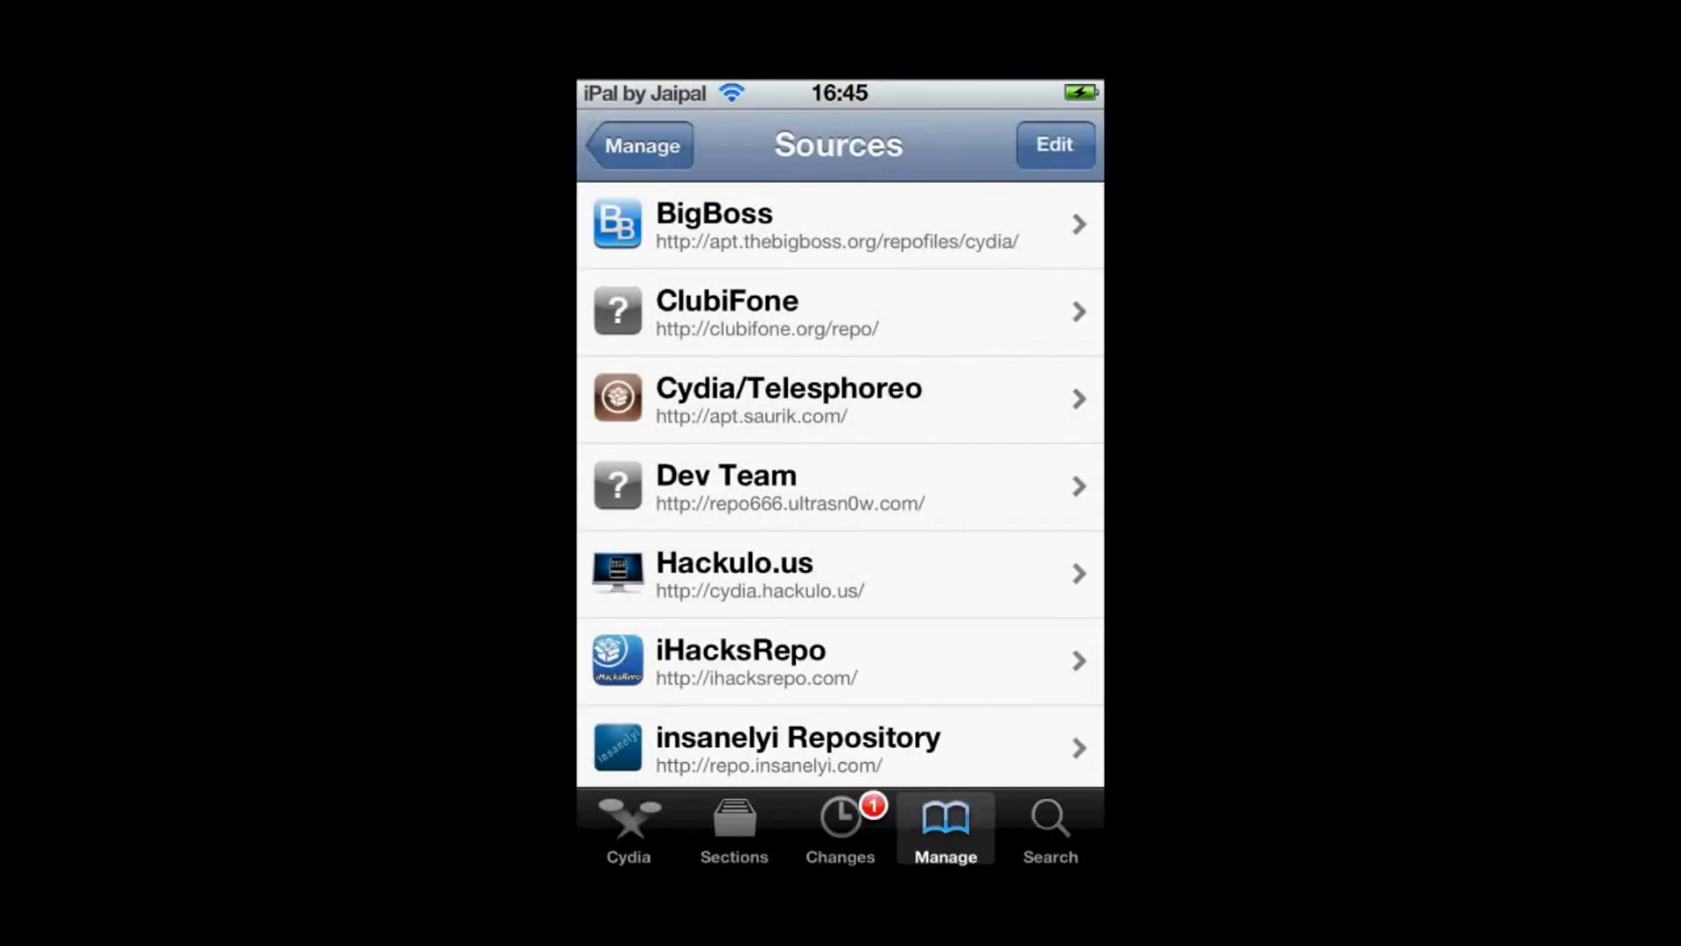
{"action": "scroll", "scroll_direction": "down", "scroll_amount": 3}
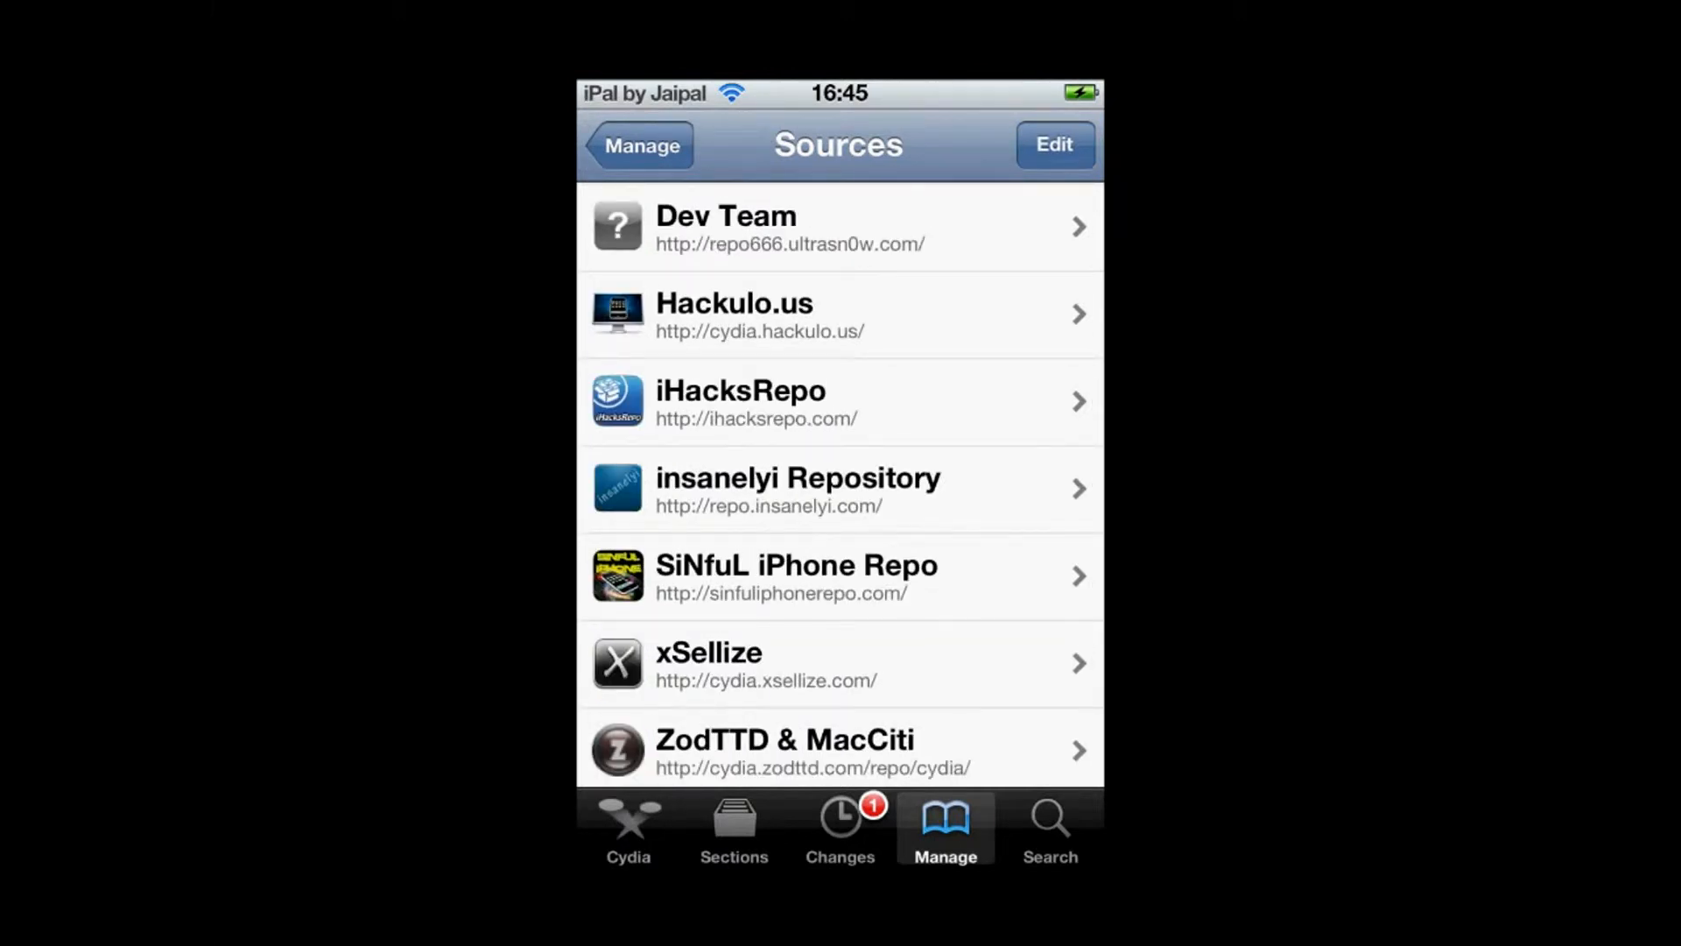
- Browse the insanelyi repository to Barrel 2 and start its 18.9 kB install
{"action": "left_click", "coordinate": [839, 489]}
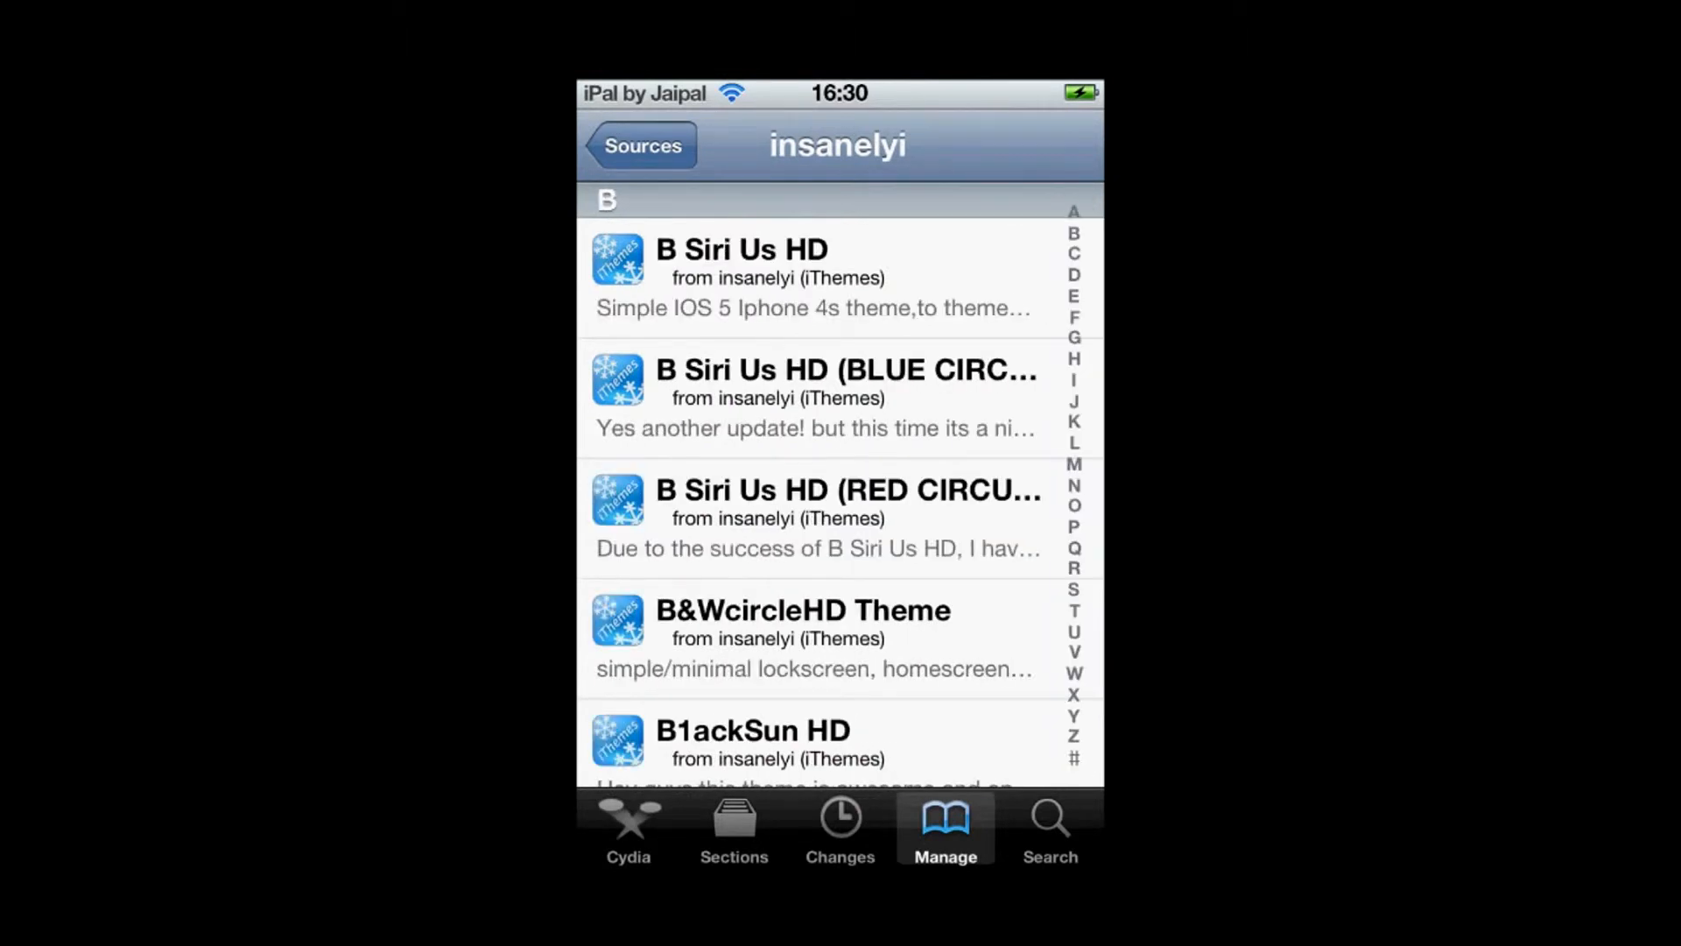
{"action": "scroll", "scroll_direction": "down", "scroll_amount": 3}
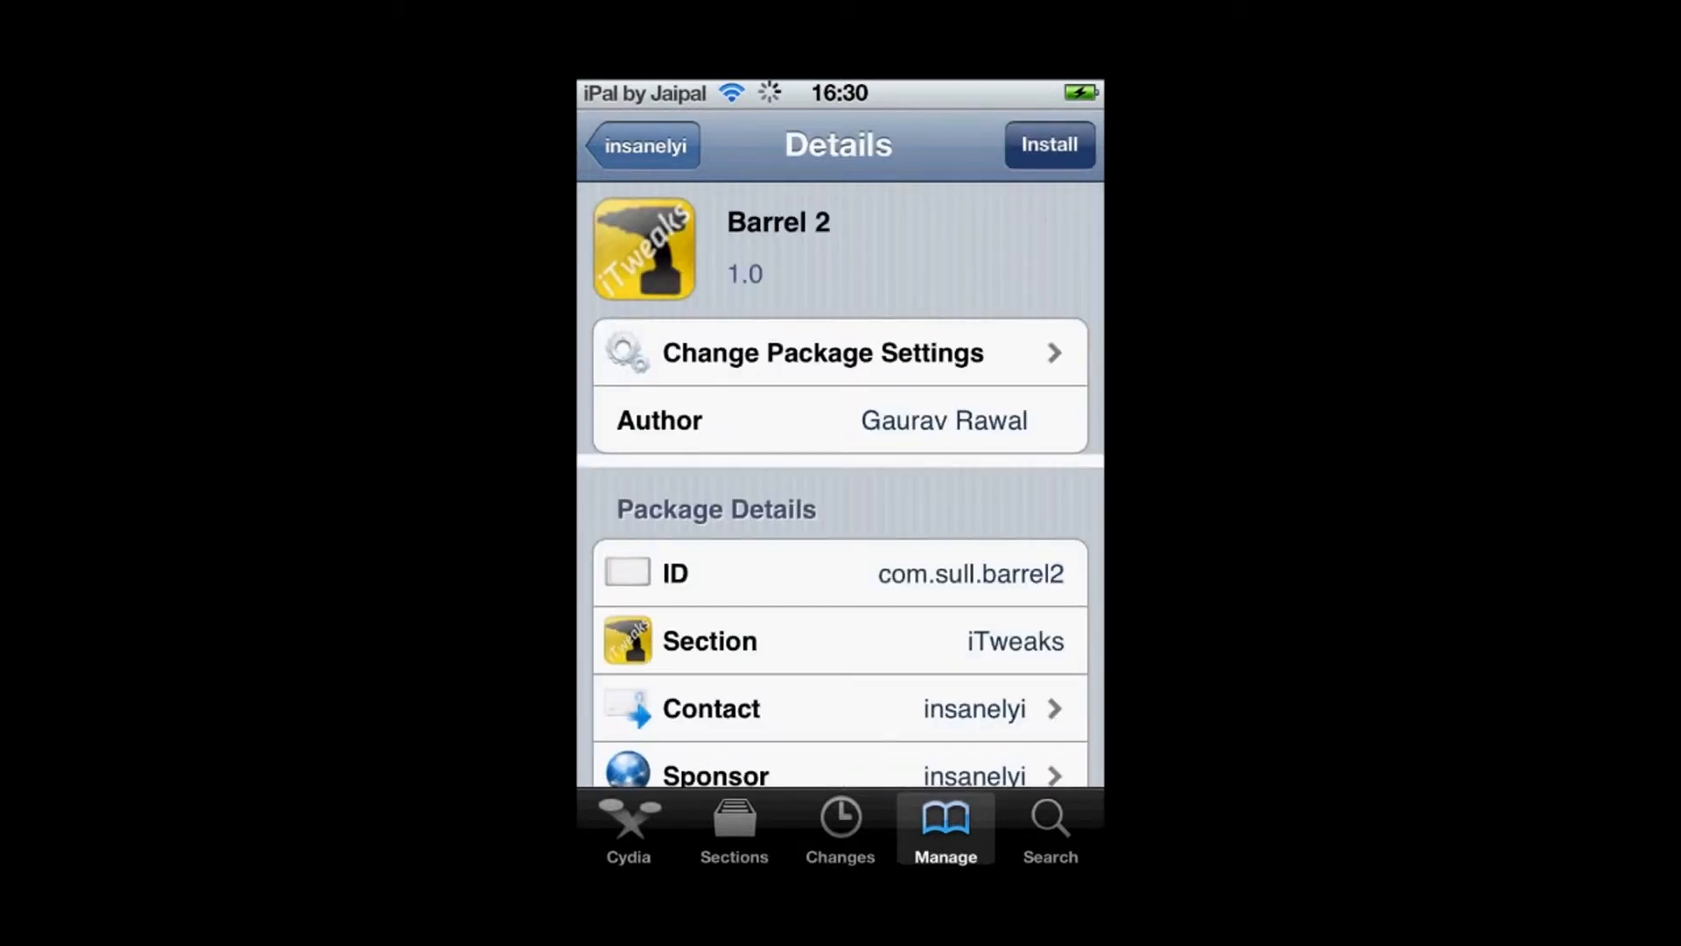
{"action": "left_click", "coordinate": [1048, 145]}
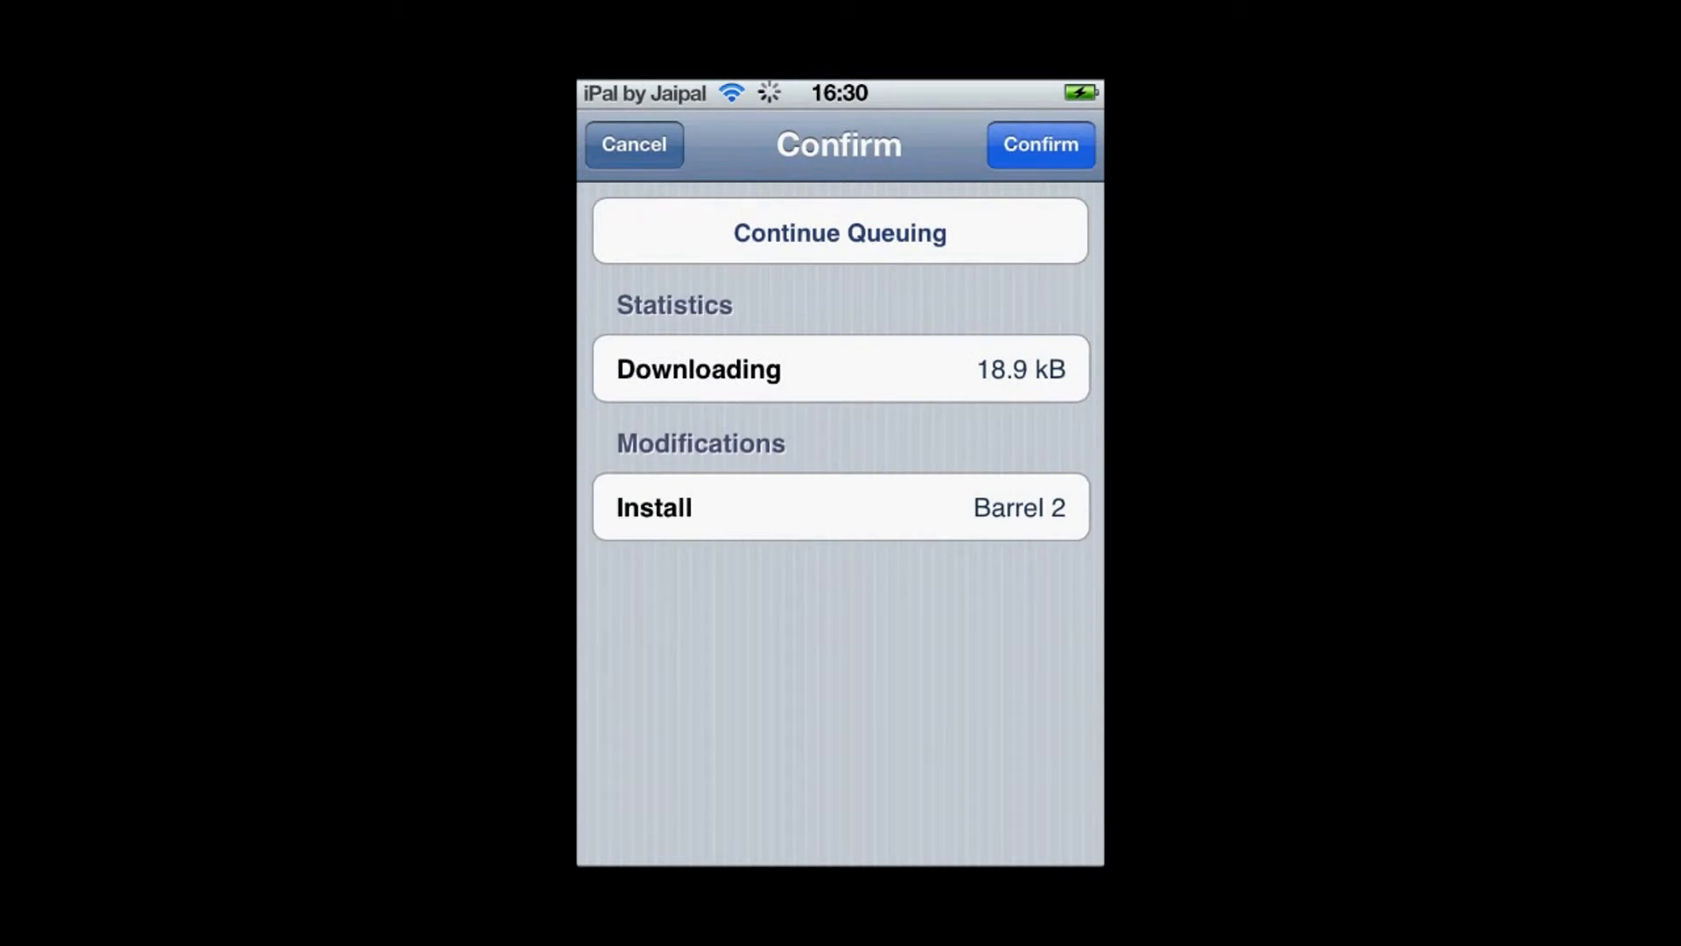
- Confirm the Barrel 2 install and restart SpringBoard once it reports installed
{"action": "left_click", "coordinate": [1038, 146]}
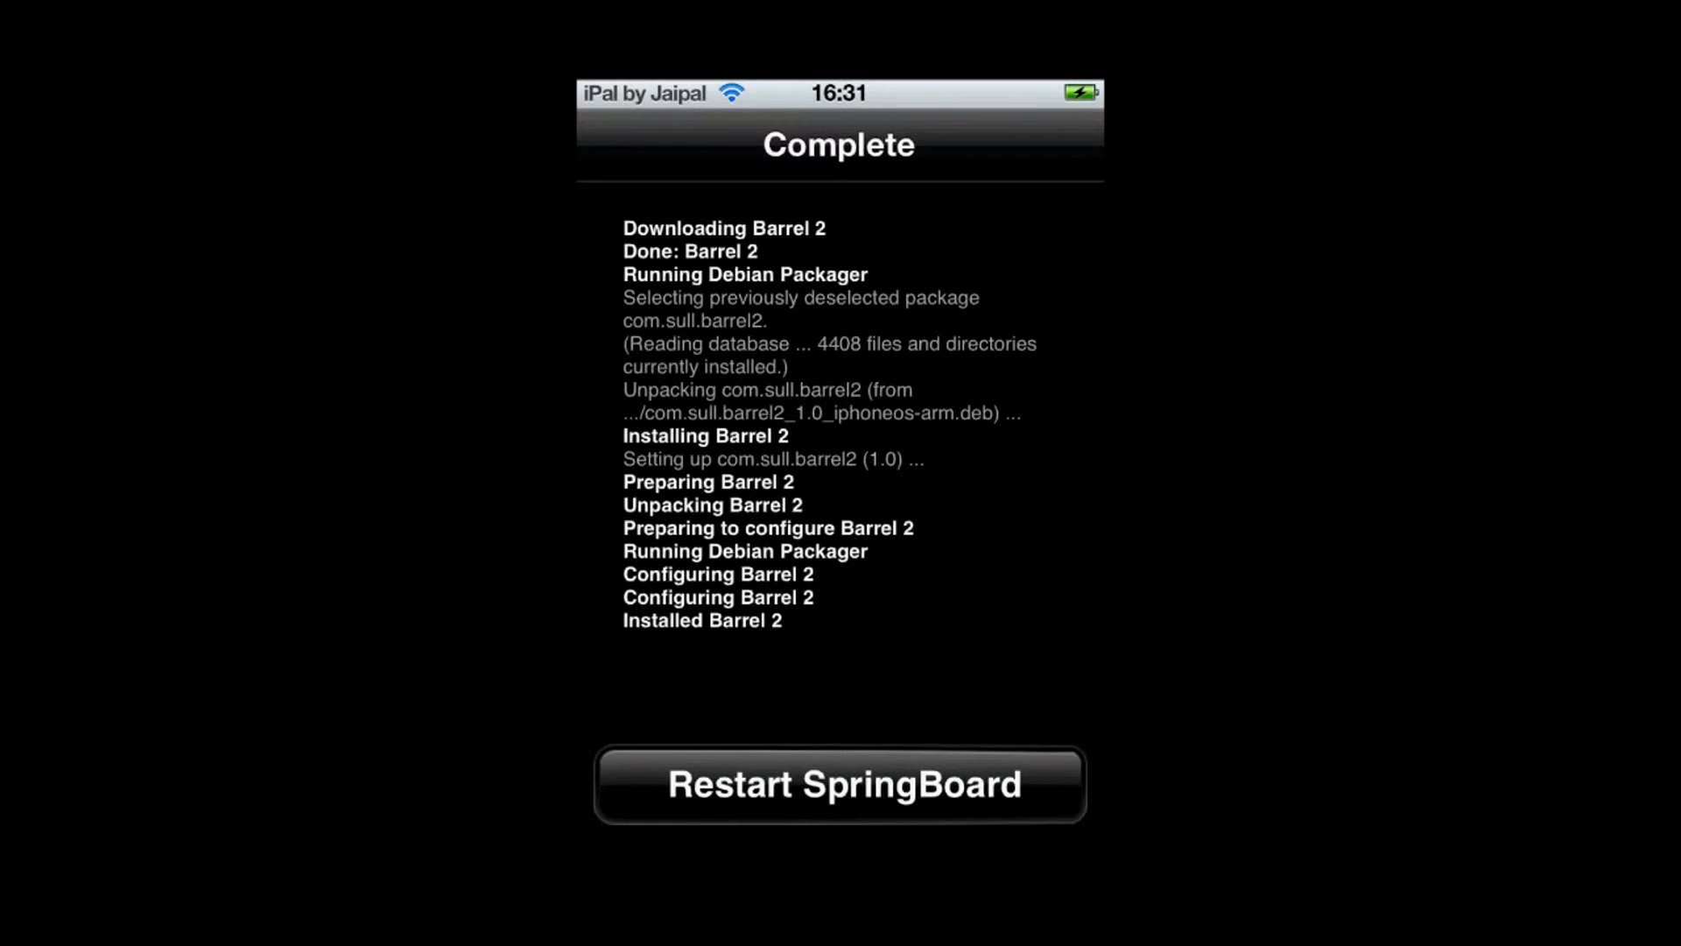
{"action": "left_click", "coordinate": [839, 785]}
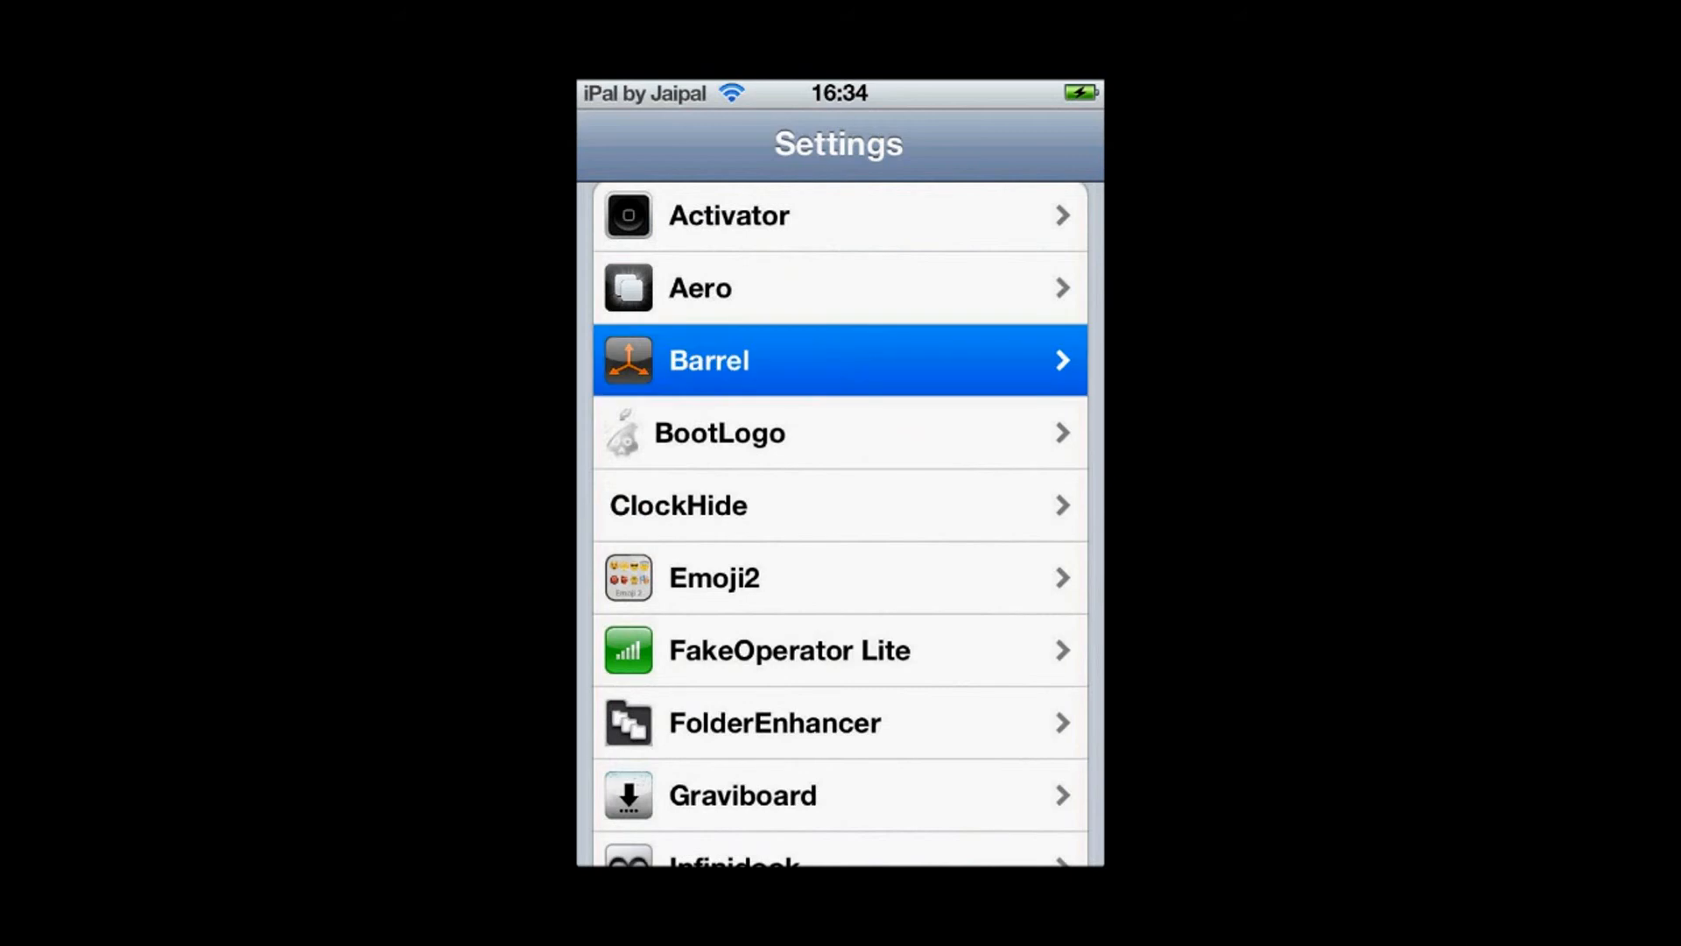
- In Settings > Barrel > Mode choose the Ripple page transition effect
{"action": "left_click", "coordinate": [837, 359]}
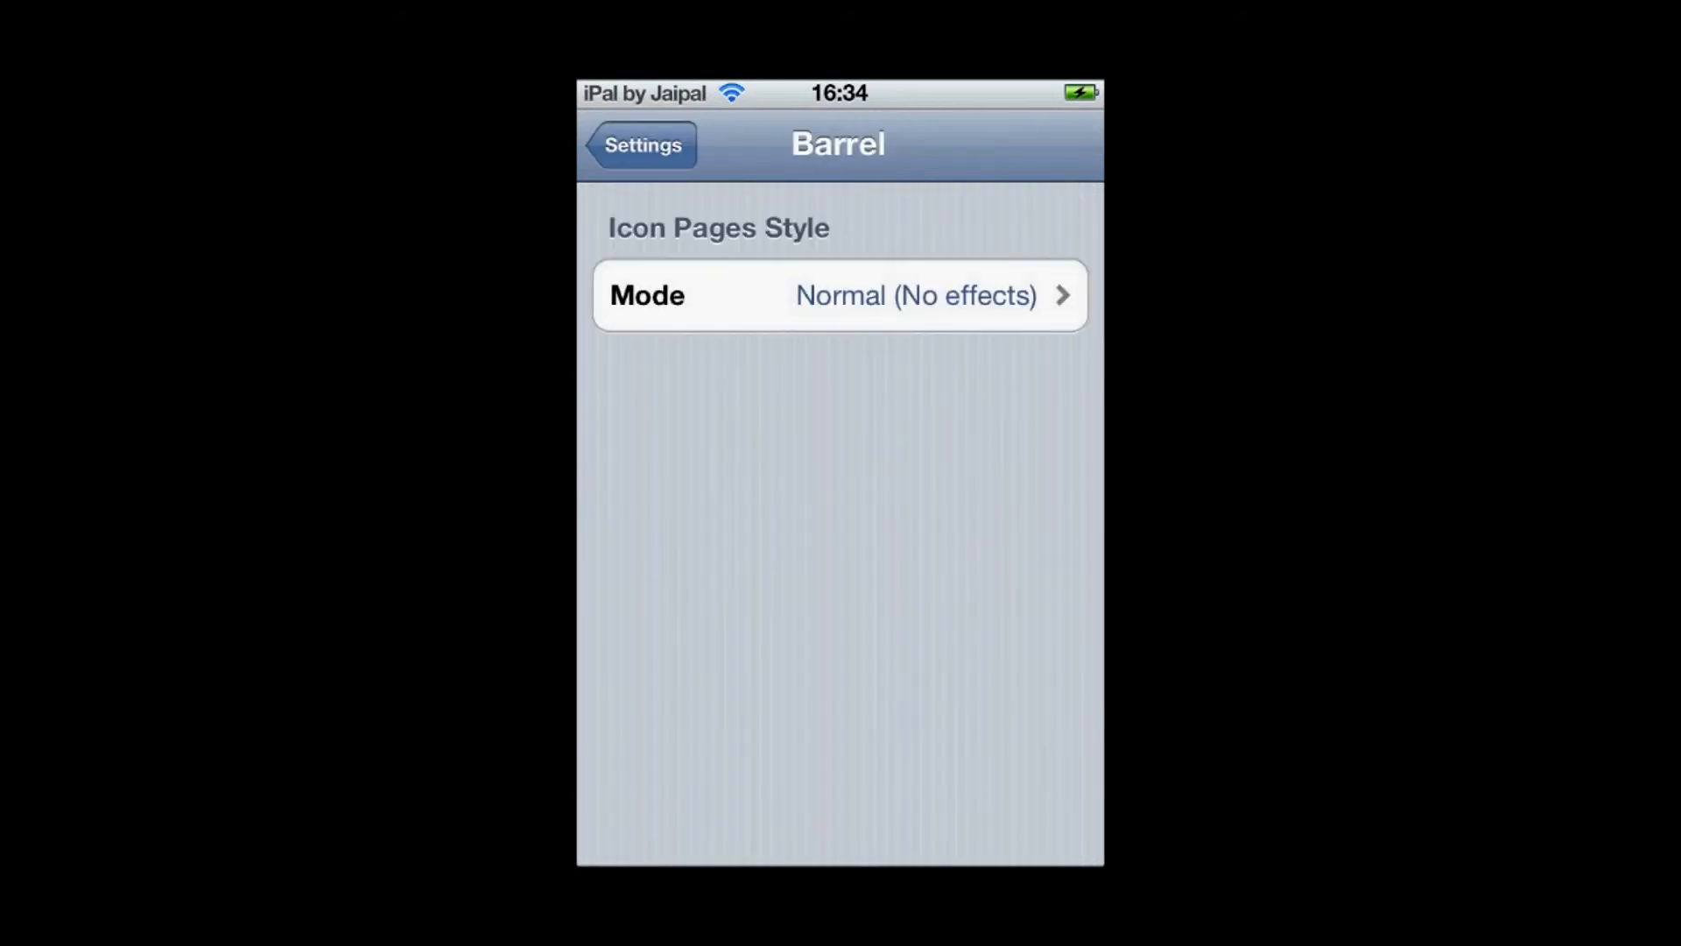
{"action": "left_click", "coordinate": [838, 294]}
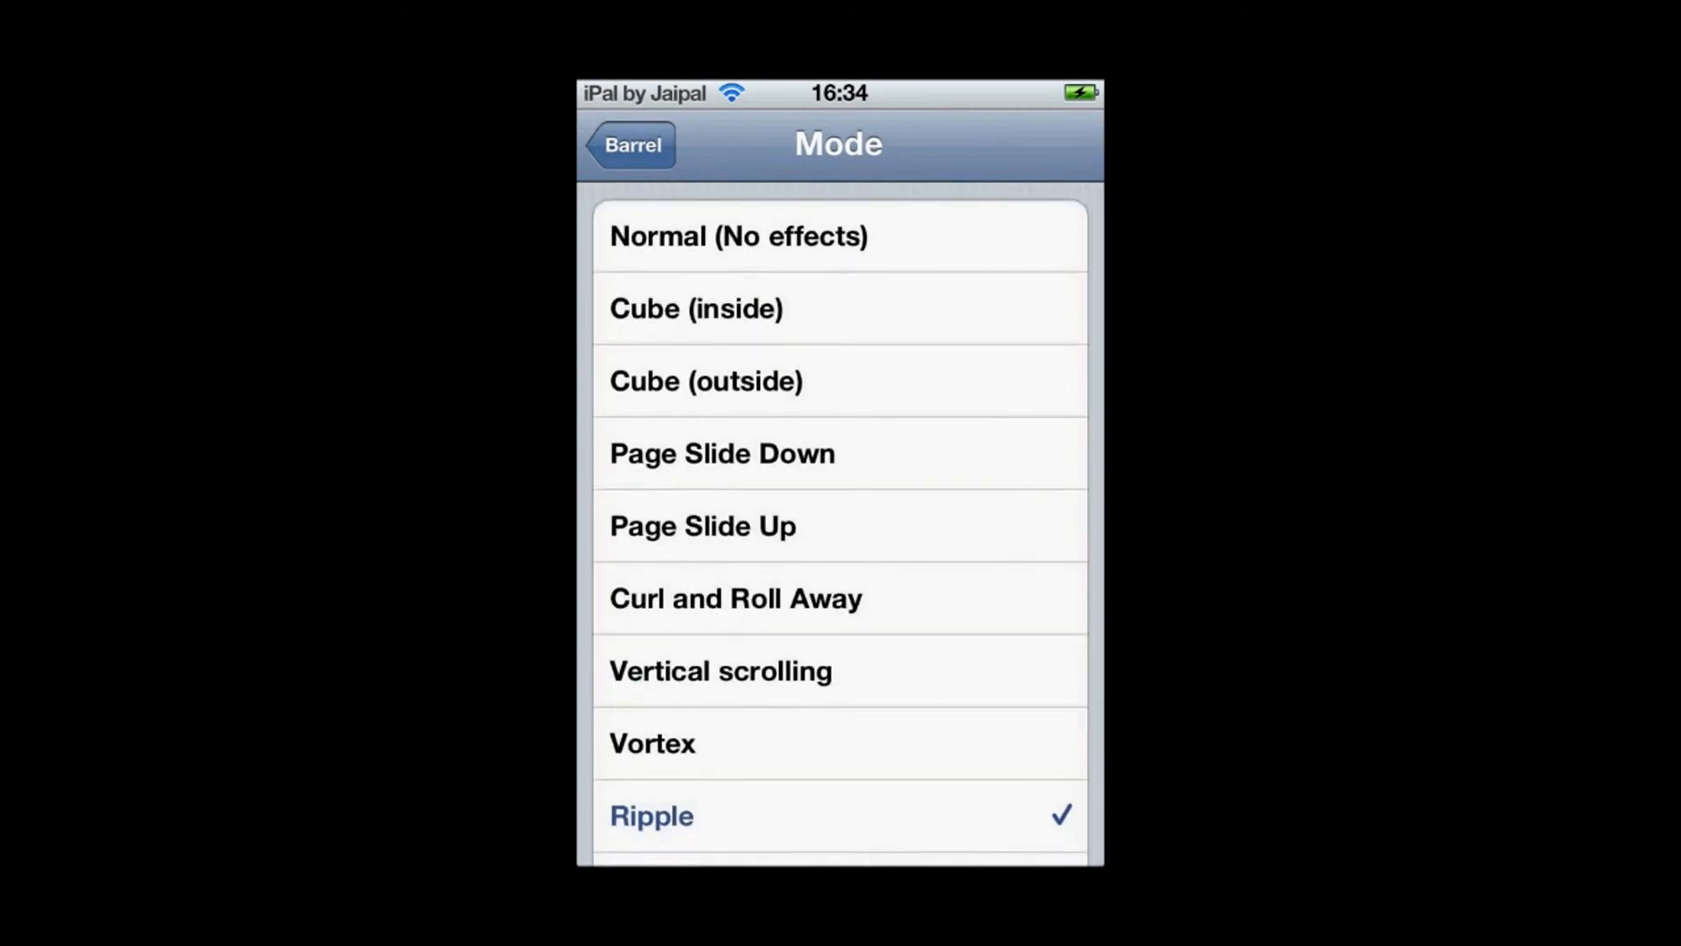
{"action": "left_click", "coordinate": [705, 380]}
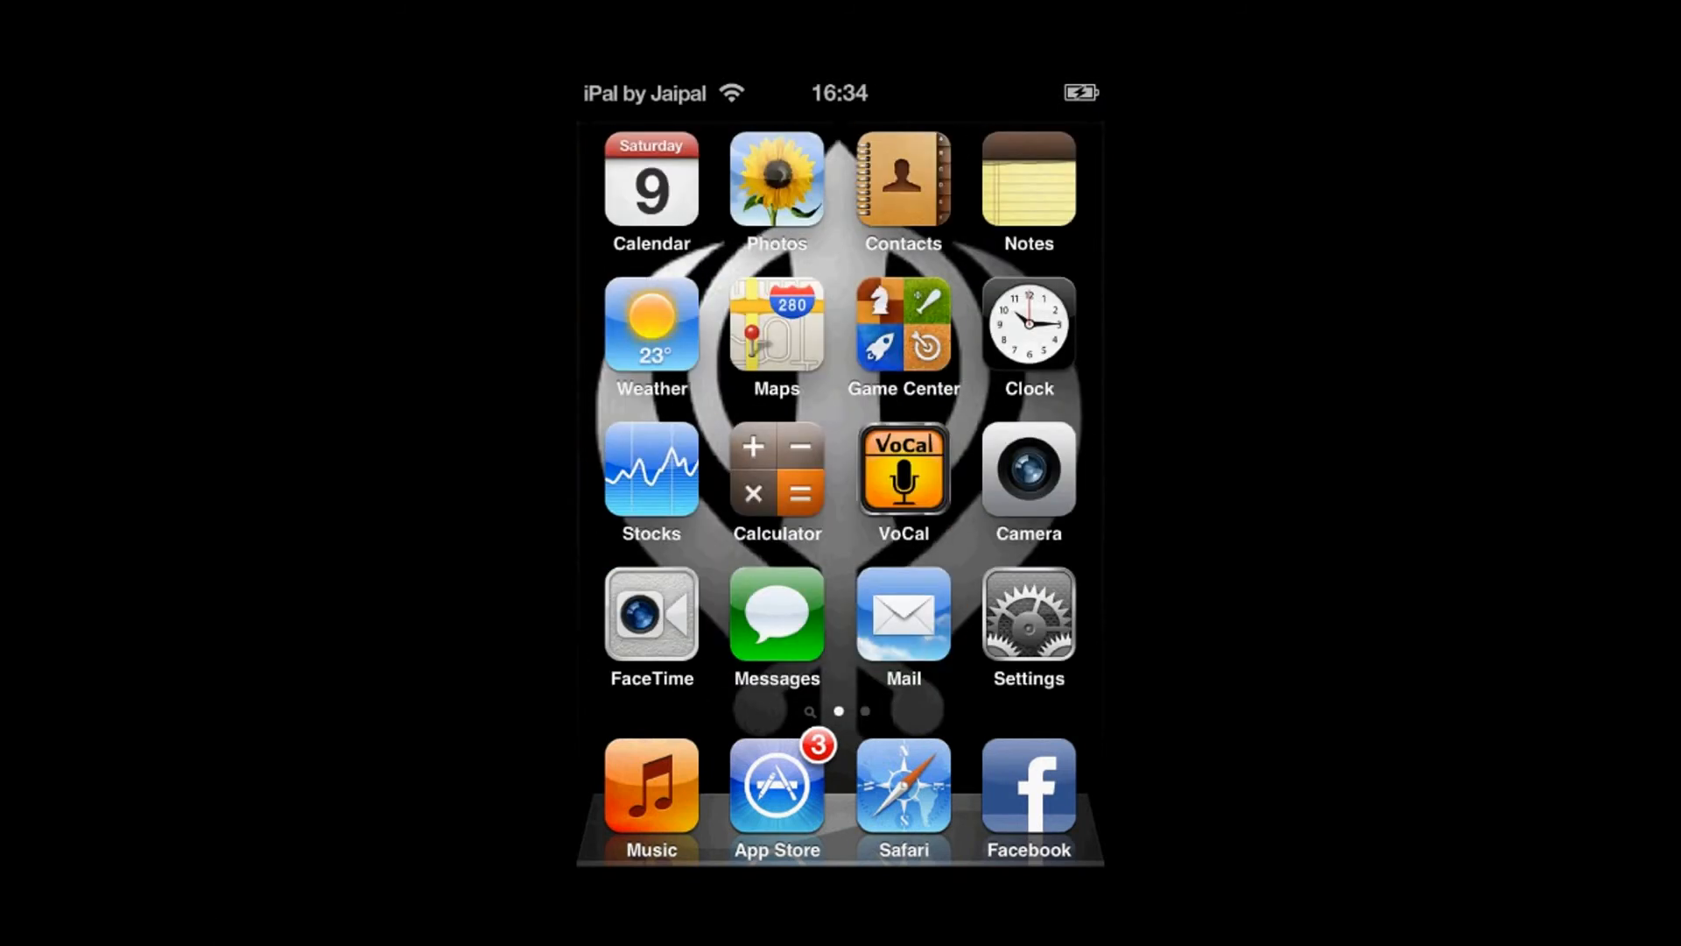
- Switch back to Settings, select the Curl and Roll Away mode and swipe pages to see it
{"action": "left_click", "coordinate": [1027, 613]}
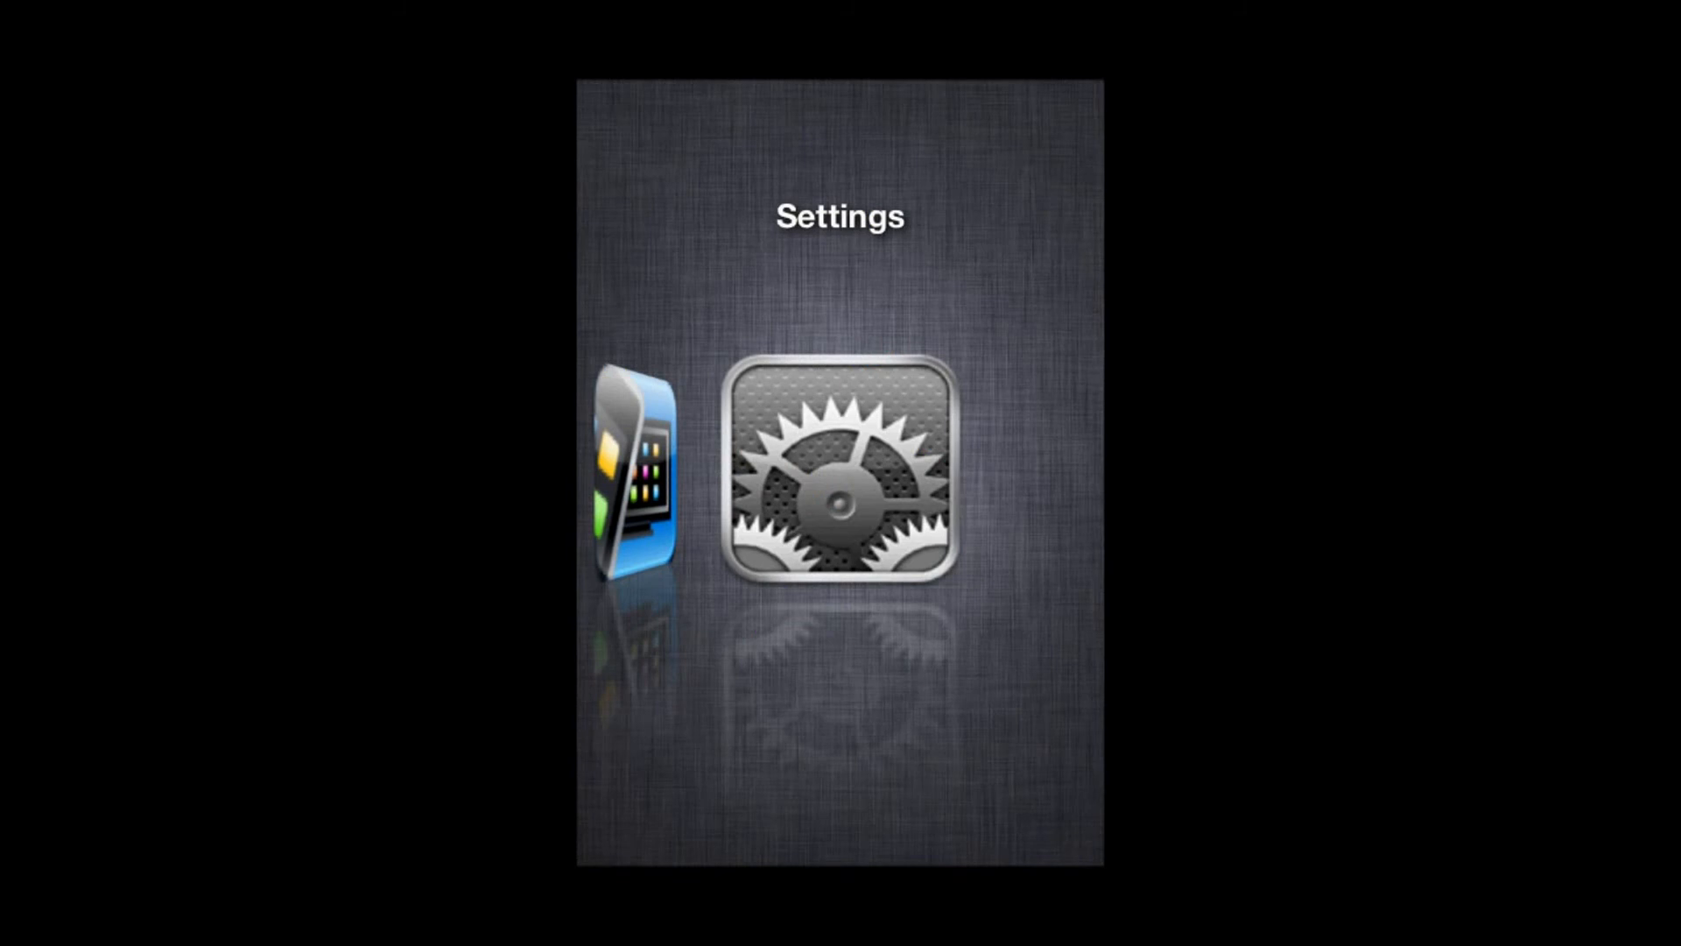
{"action": "left_click", "coordinate": [841, 469]}
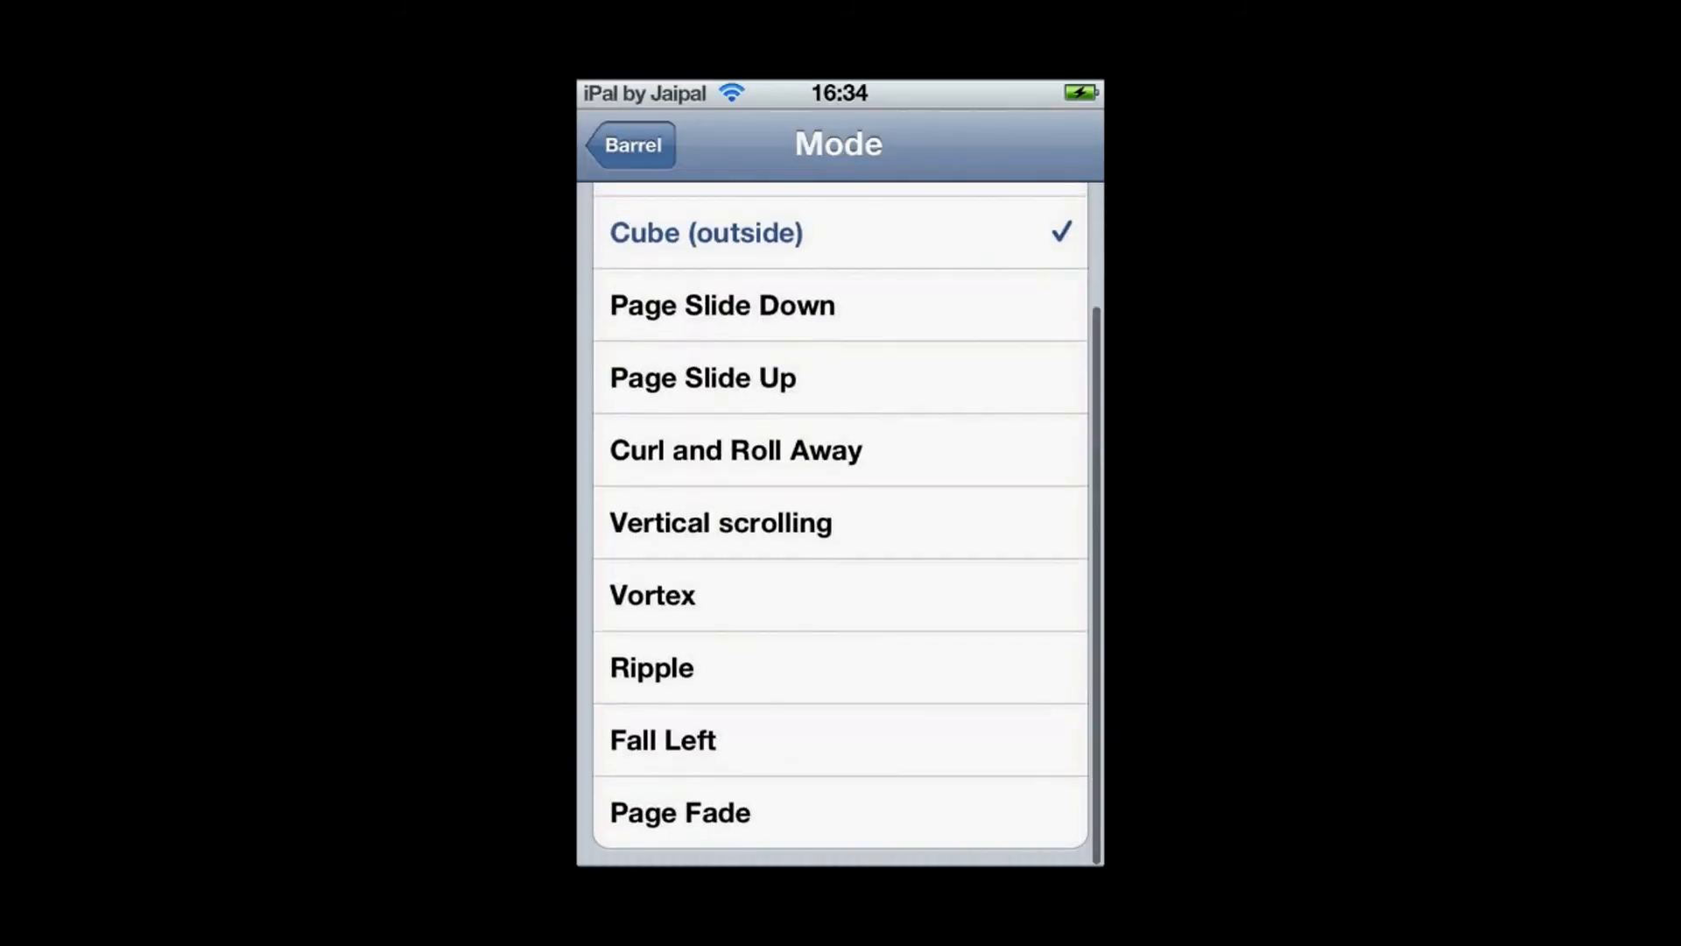
{"action": "left_click", "coordinate": [734, 450]}
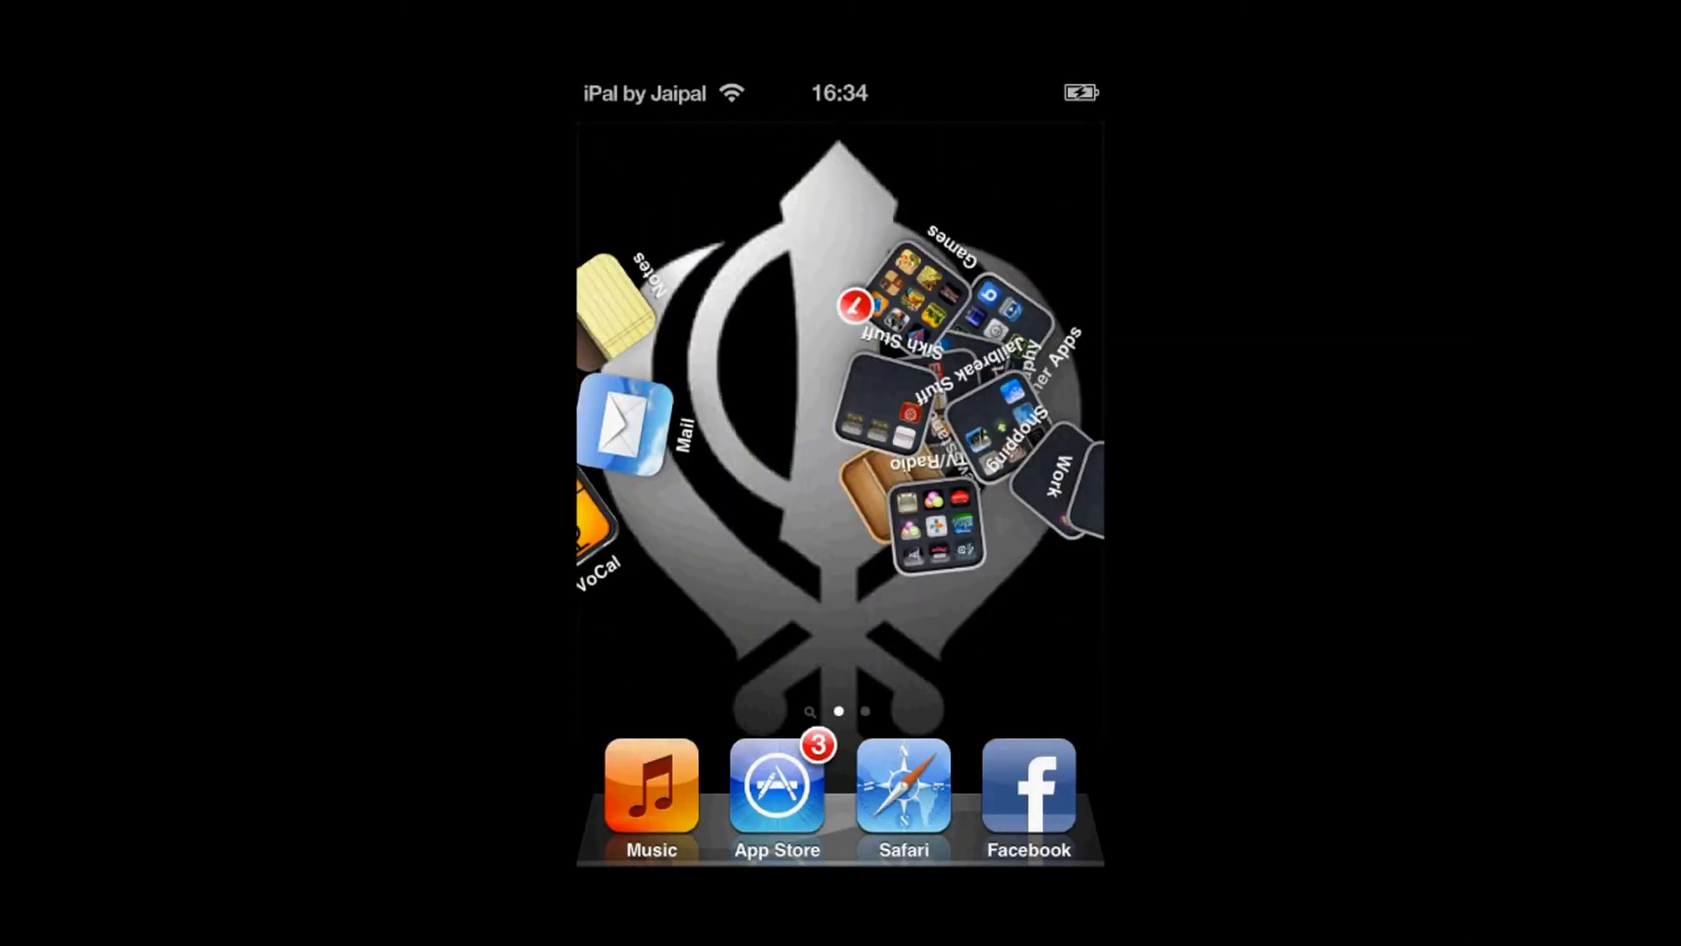
{"action": "scroll", "scroll_direction": "left", "scroll_amount": 3}
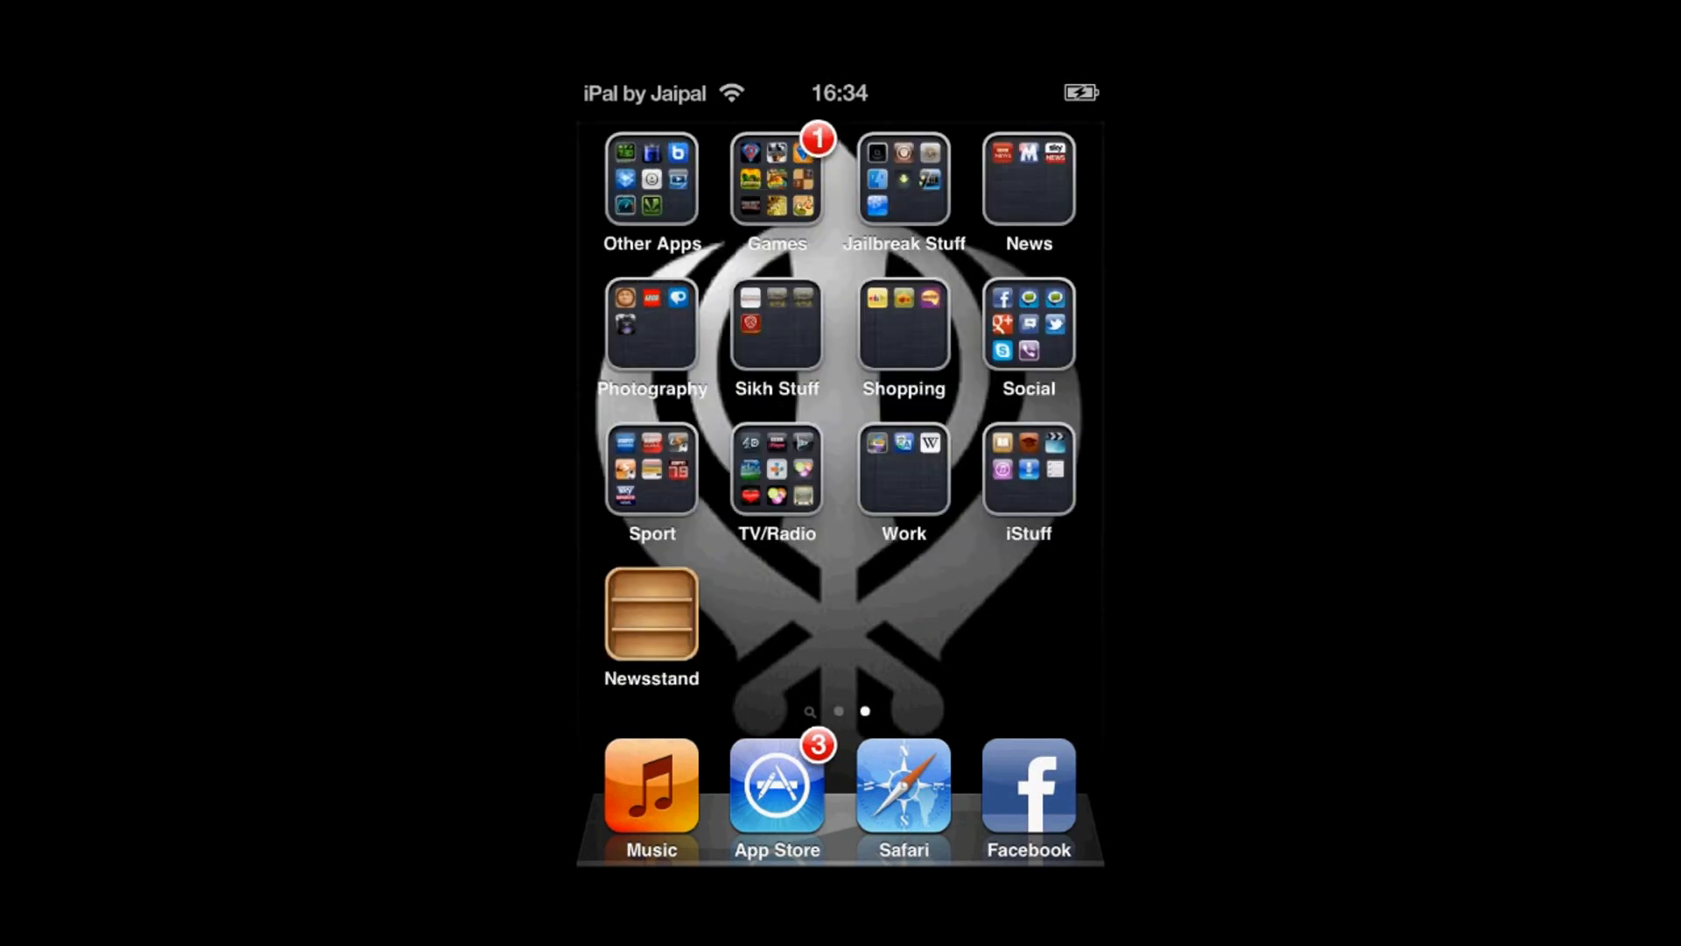